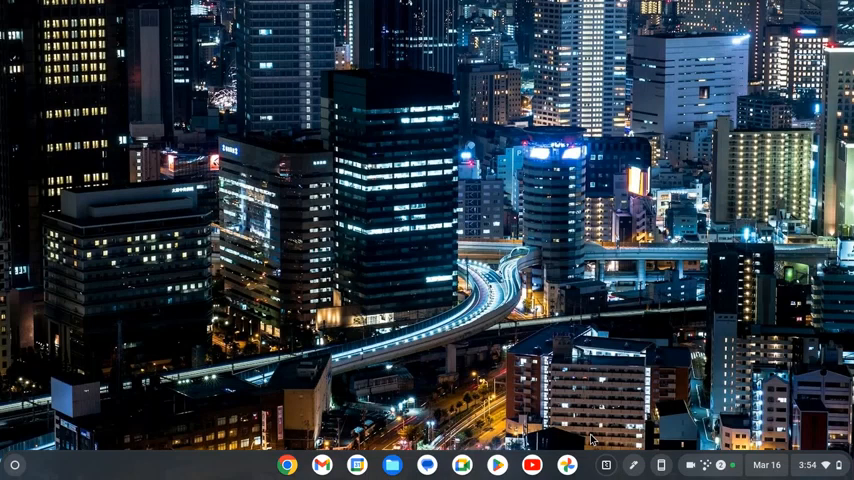
pyautogui.moveTo(440, 235)
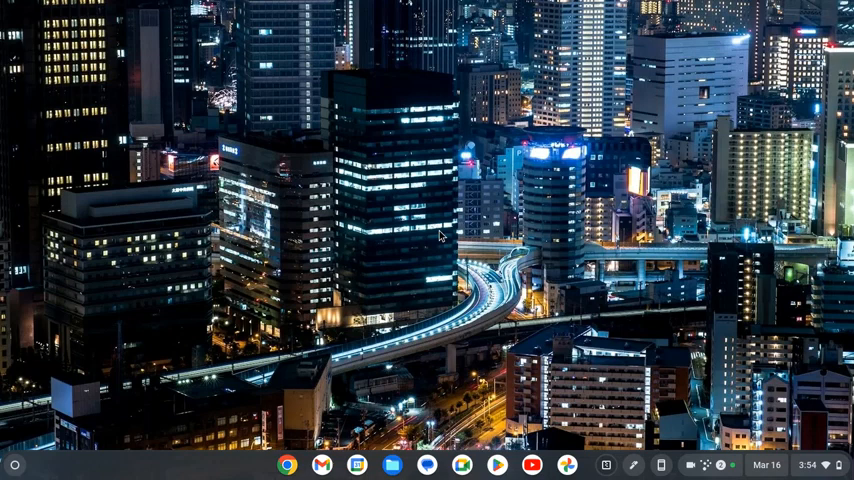
pyautogui.moveTo(108, 476)
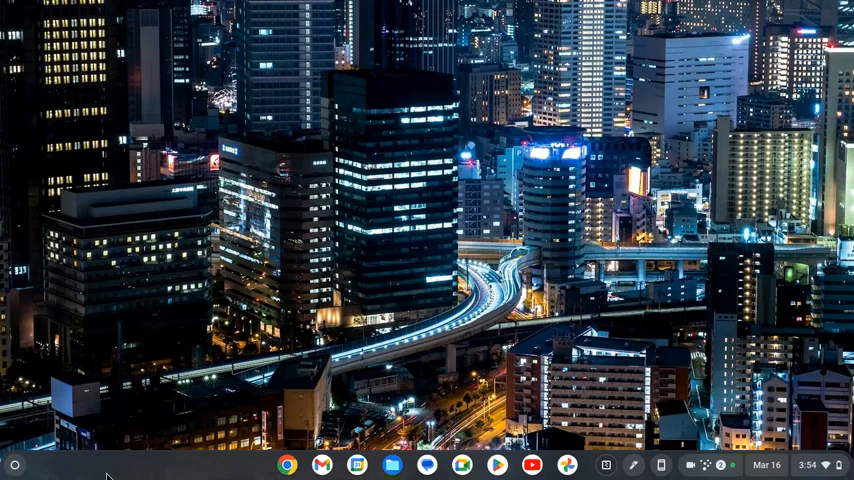
pyautogui.moveTo(288, 466)
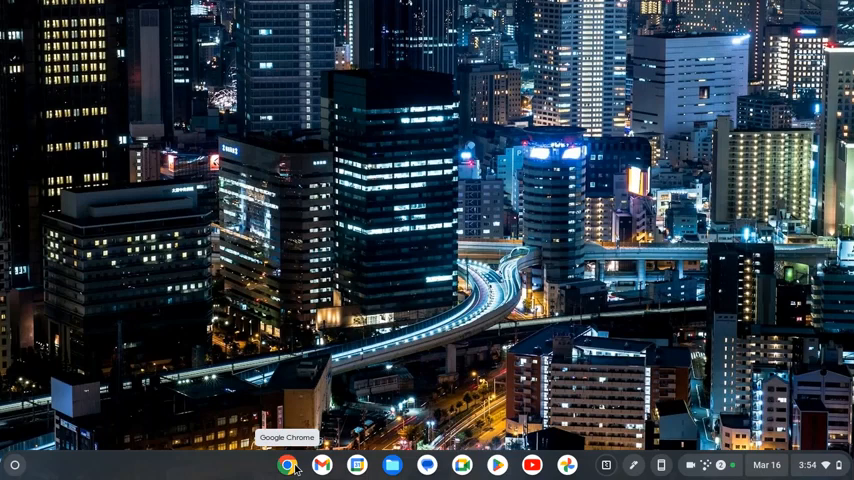
# - Open Chrome and scroll the Marketplace's newest assets, such as Gold Coins Icon Pack at $5.99
pyautogui.click(288, 465)
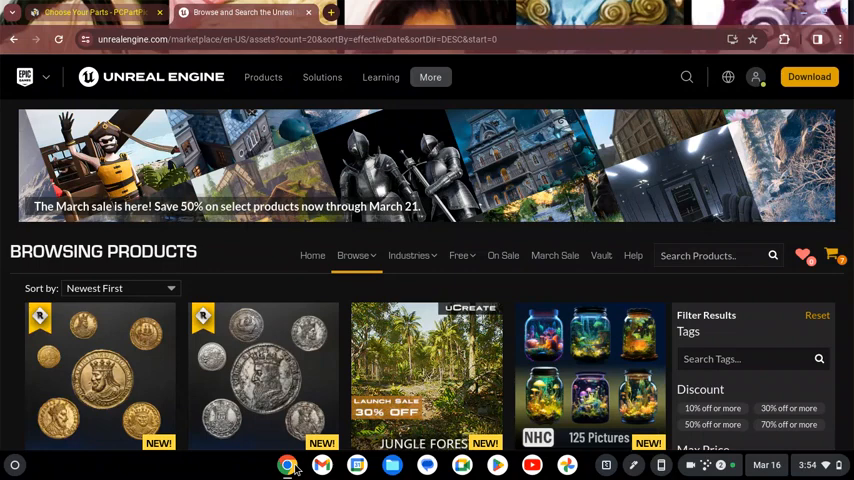
pyautogui.scroll(-3)
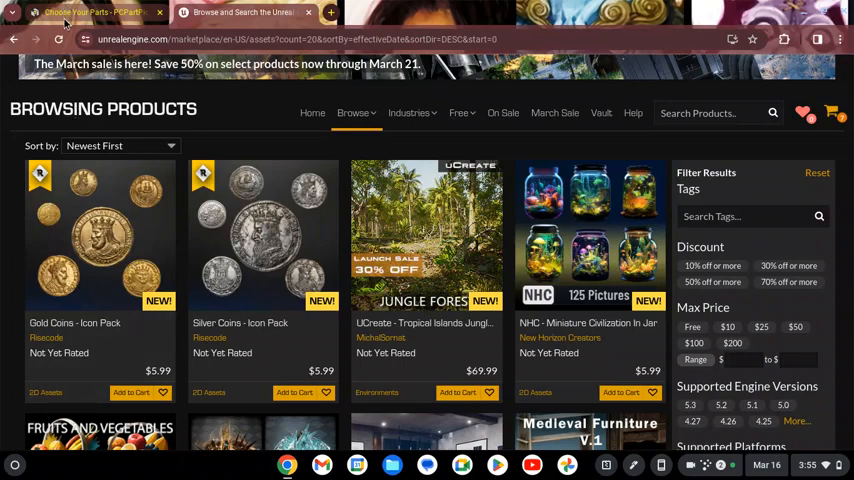
pyautogui.click(95, 12)
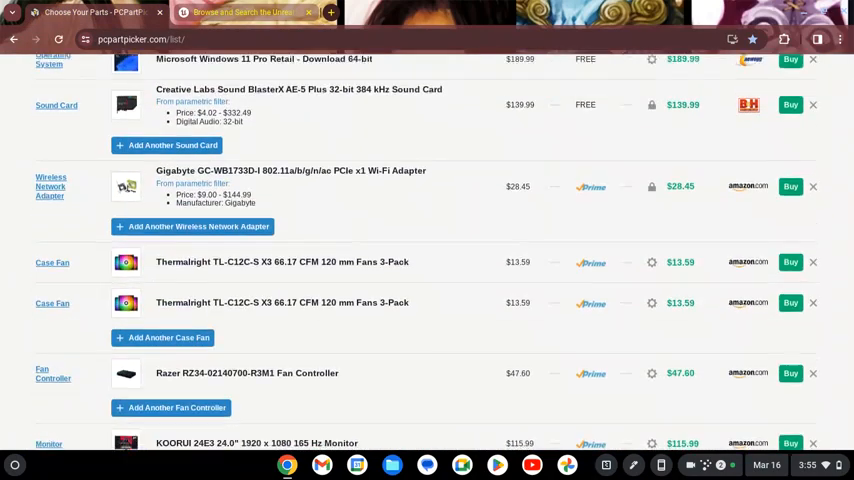
pyautogui.scroll(-3)
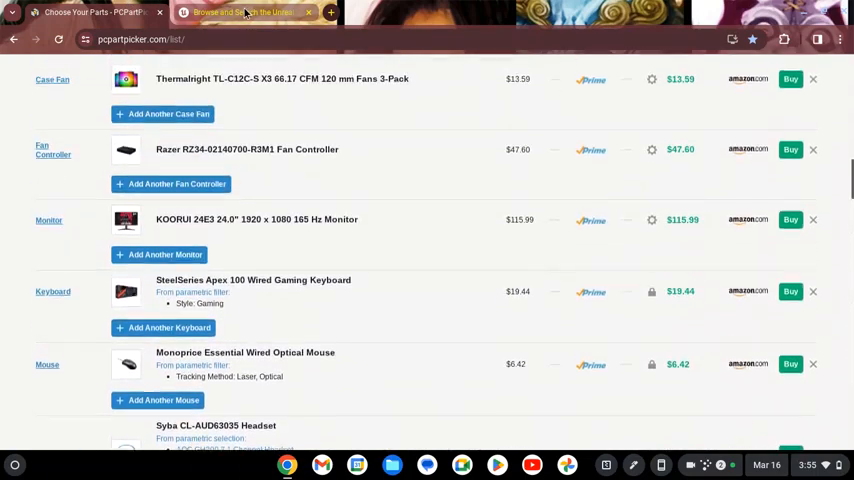
pyautogui.click(243, 12)
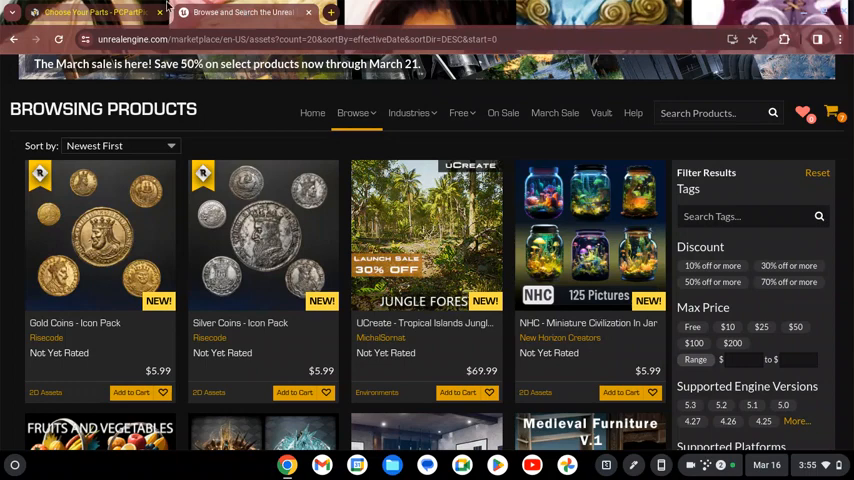
# - Review the PCPartPicker build's parts from the CPU through the sound card and wireless adapter
pyautogui.click(93, 11)
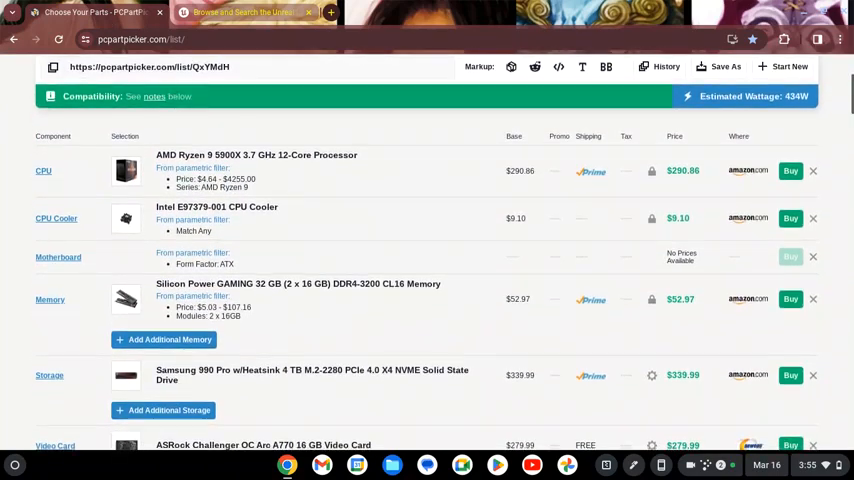
pyautogui.scroll(-3)
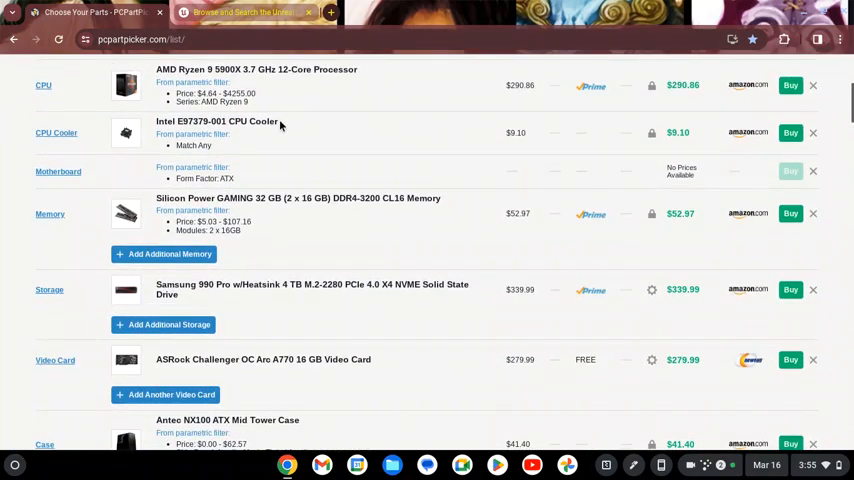
pyautogui.moveTo(319, 224)
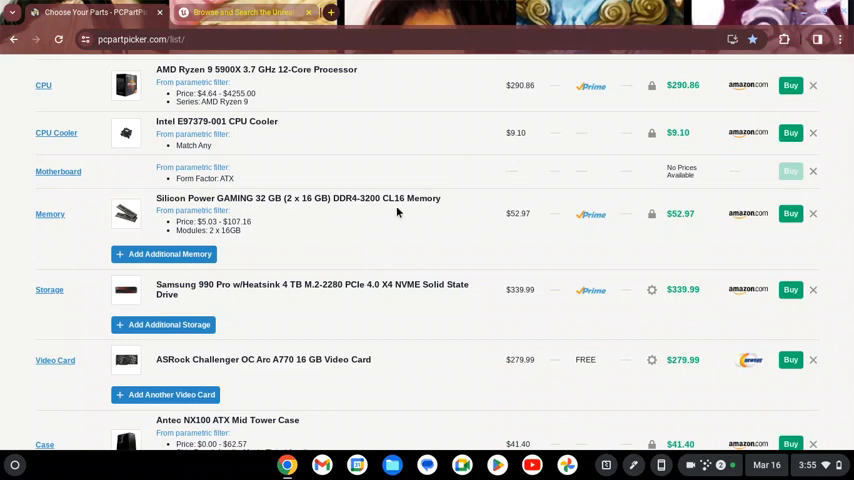
pyautogui.scroll(-3)
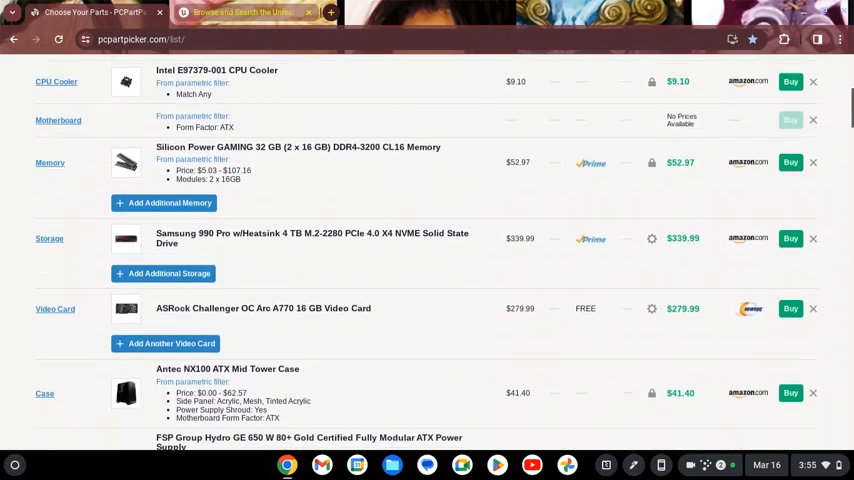
pyautogui.scroll(-3)
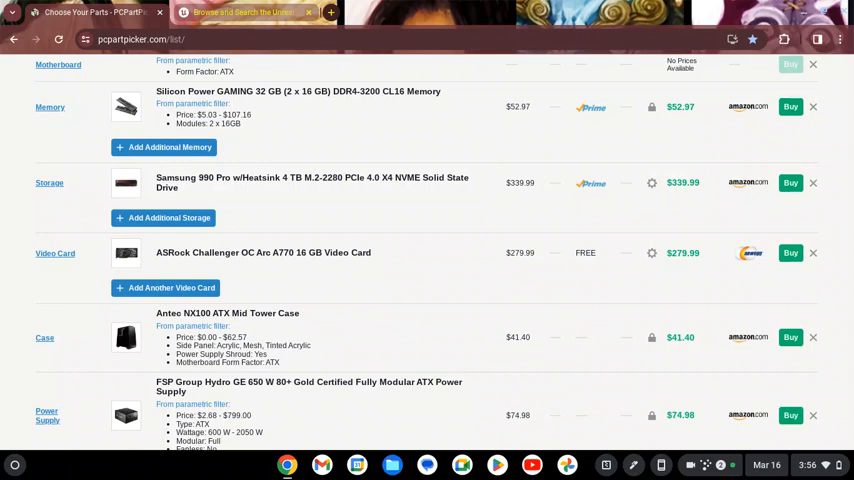
pyautogui.scroll(-3)
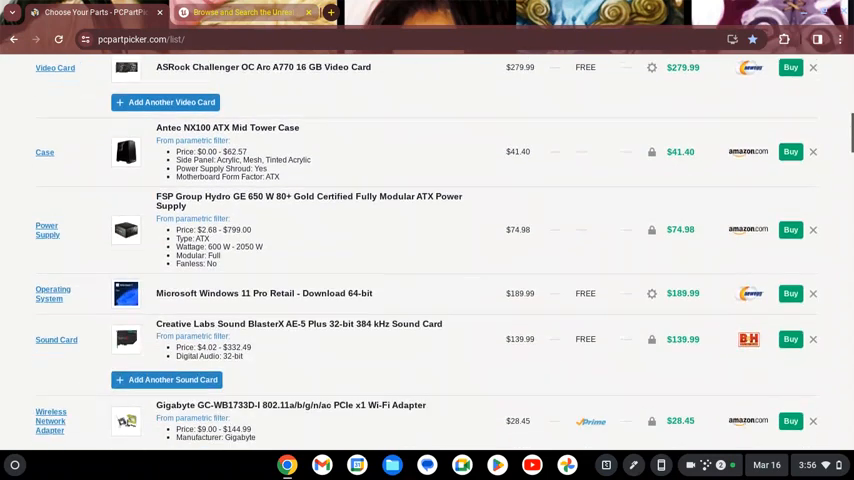
pyautogui.scroll(3)
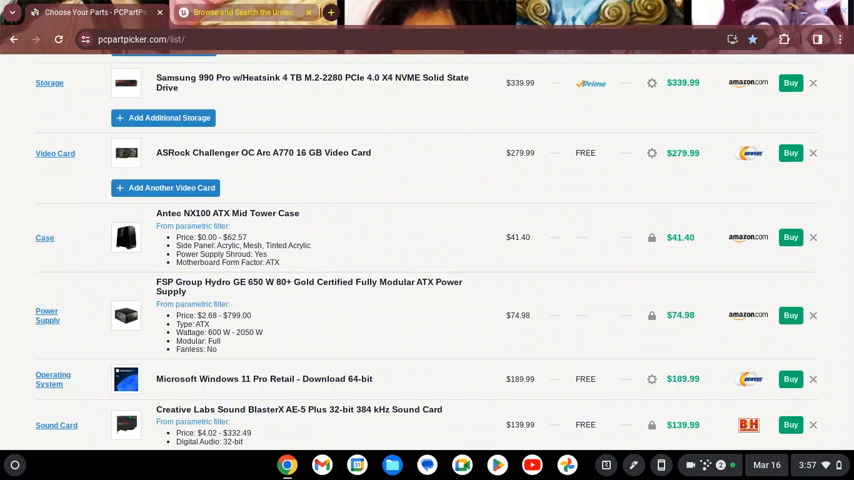
# - Switch to the Unreal Engine Marketplace and check the seven-item, $30.97 shopping cart
pyautogui.click(240, 12)
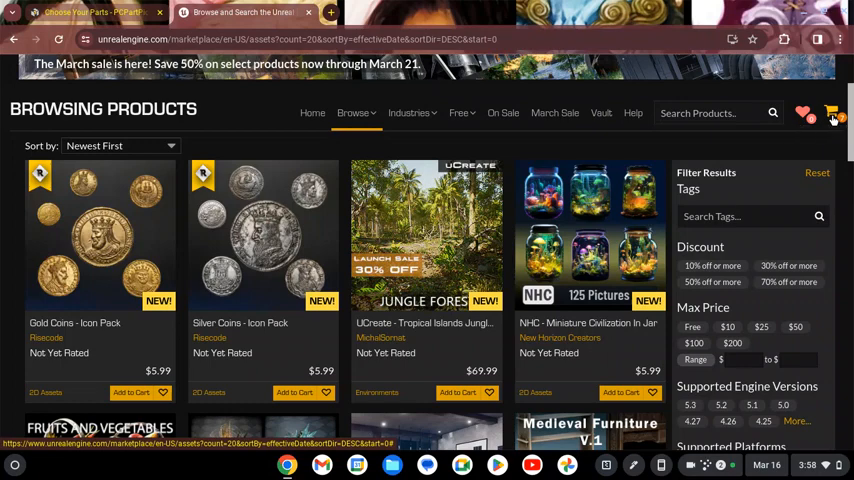
pyautogui.click(832, 114)
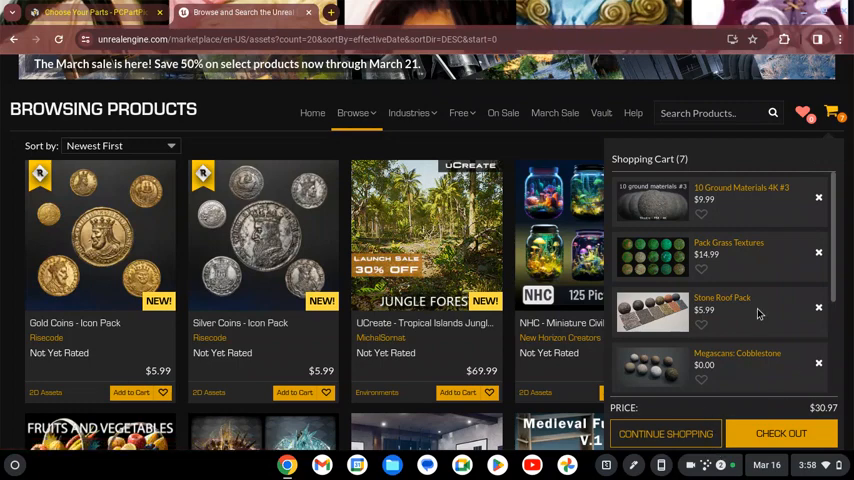
pyautogui.scroll(-3)
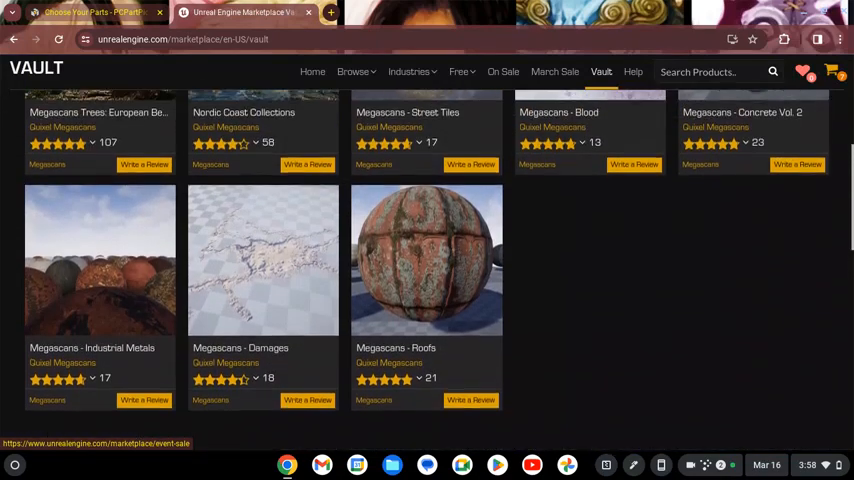
pyautogui.scroll(-3)
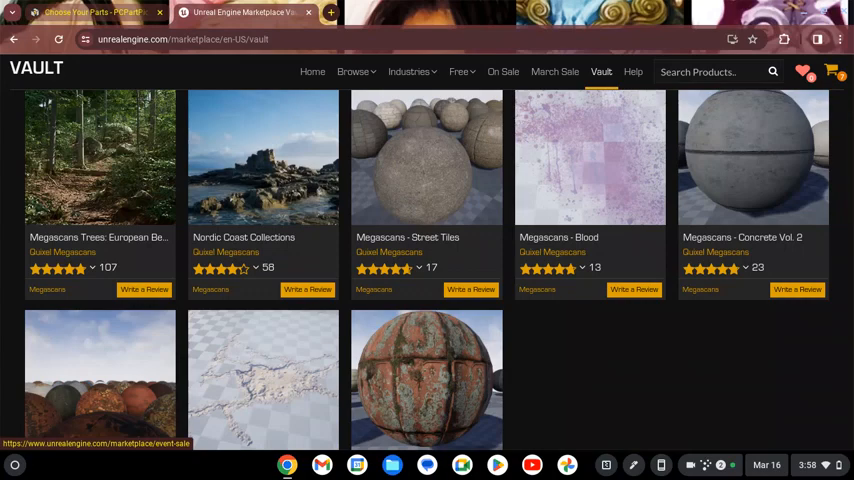
pyautogui.scroll(-3)
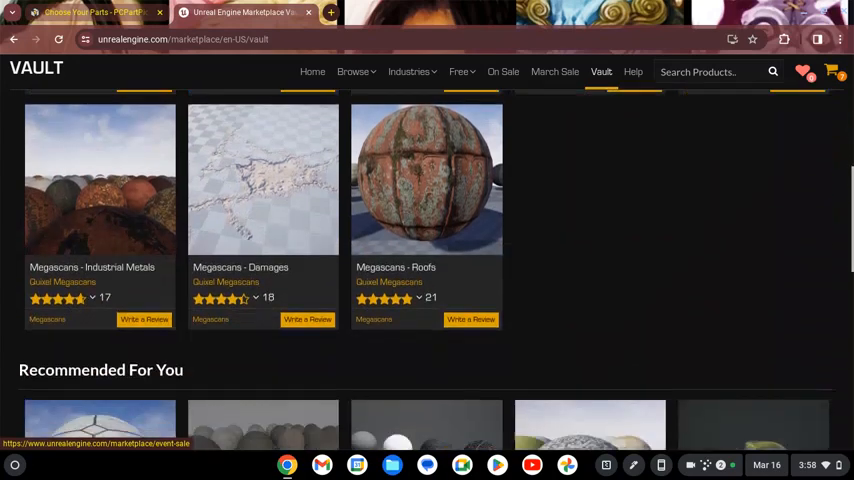
pyautogui.scroll(-3)
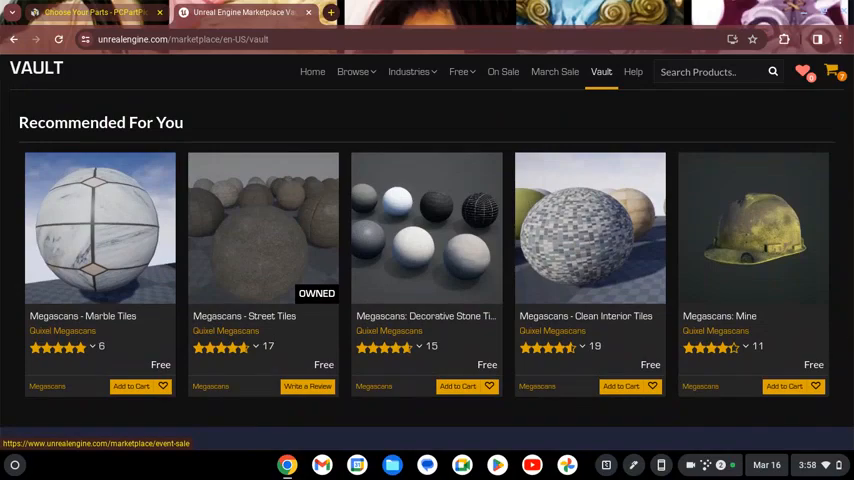
pyautogui.scroll(-3)
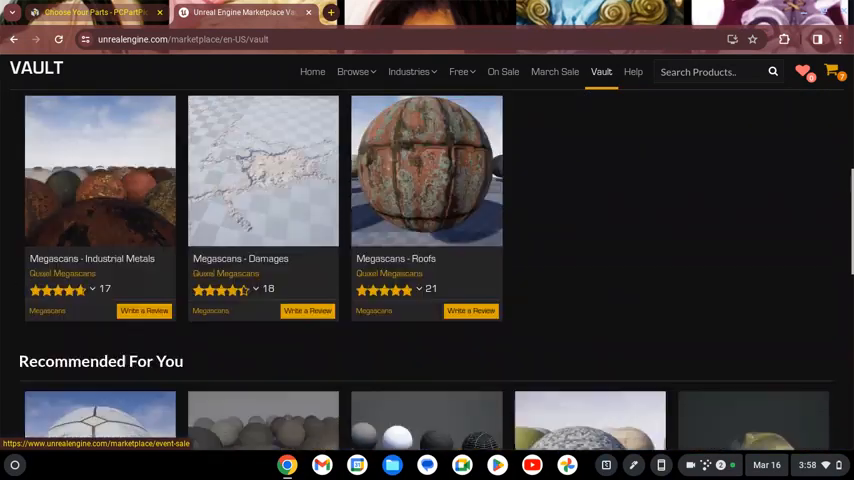
# - Scroll the Vault to the Megascans cards, from European Beech through Roofs
pyautogui.scroll(-3)
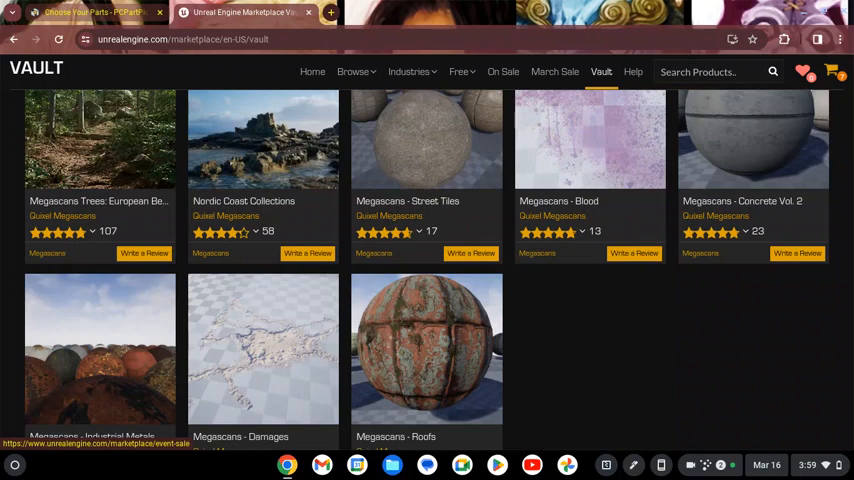
pyautogui.moveTo(810, 24)
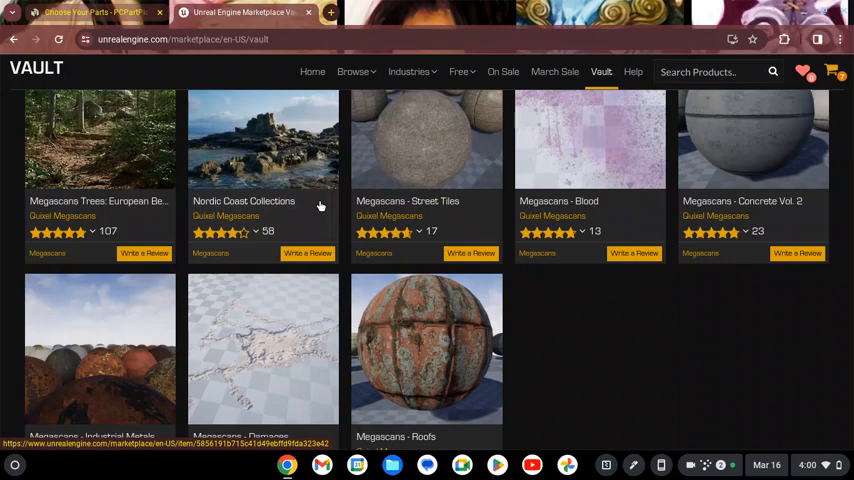
# - Browse the Vault's Megascans items, then return to the top with the March 50% sale banner
pyautogui.scroll(-3)
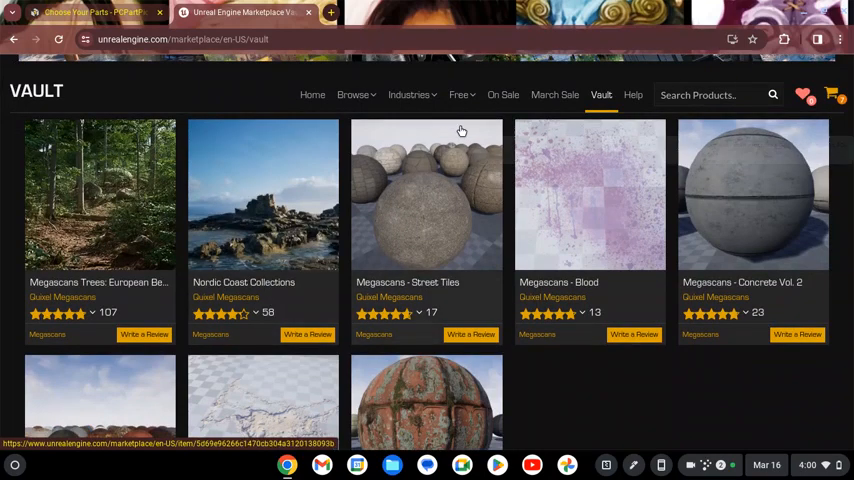
pyautogui.moveTo(461, 130)
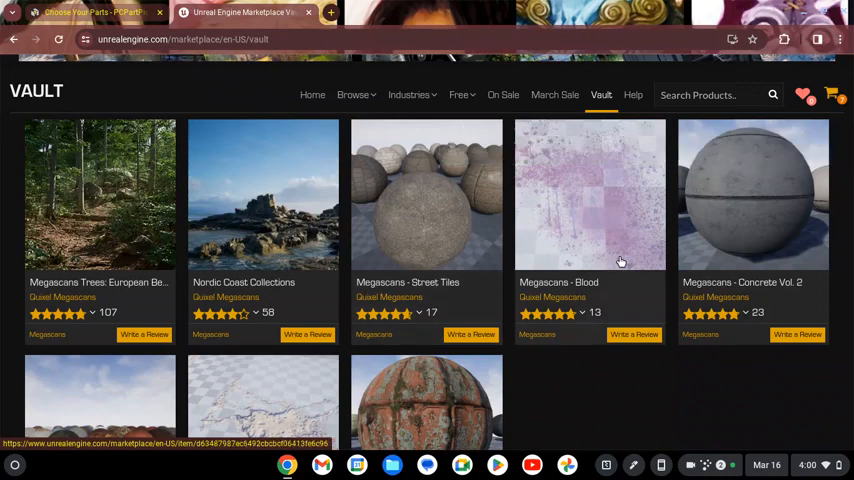
pyautogui.moveTo(620, 262)
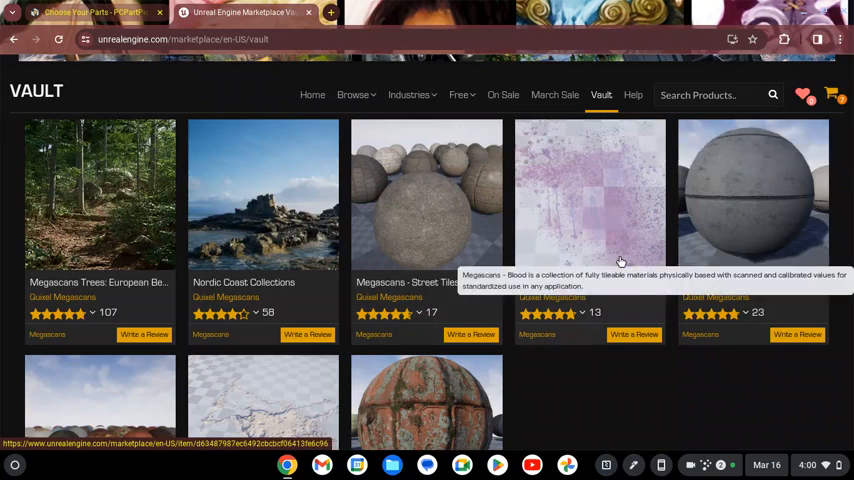
pyautogui.scroll(-3)
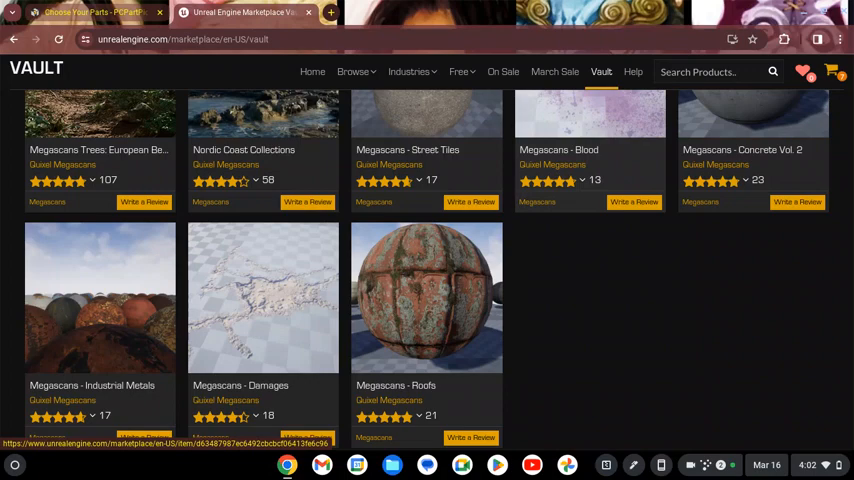
pyautogui.scroll(3)
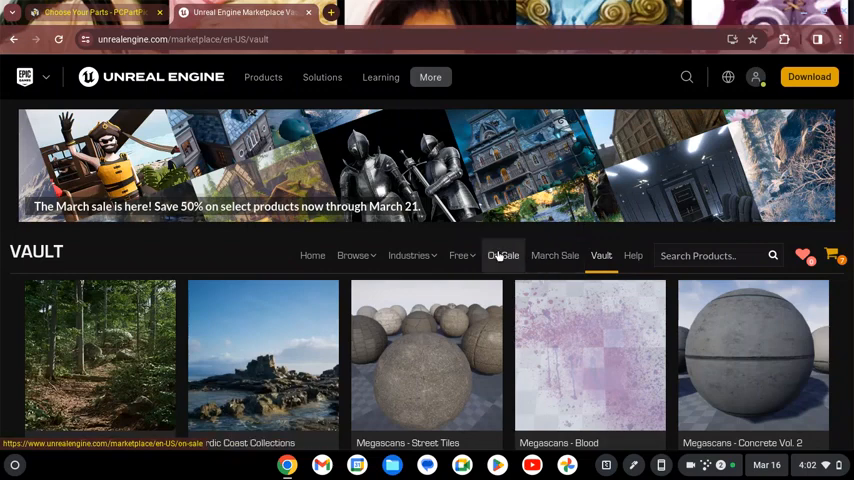
# - Choose Megascans under the Free menu to reach the Quixel Megascans seller profile
pyautogui.click(460, 255)
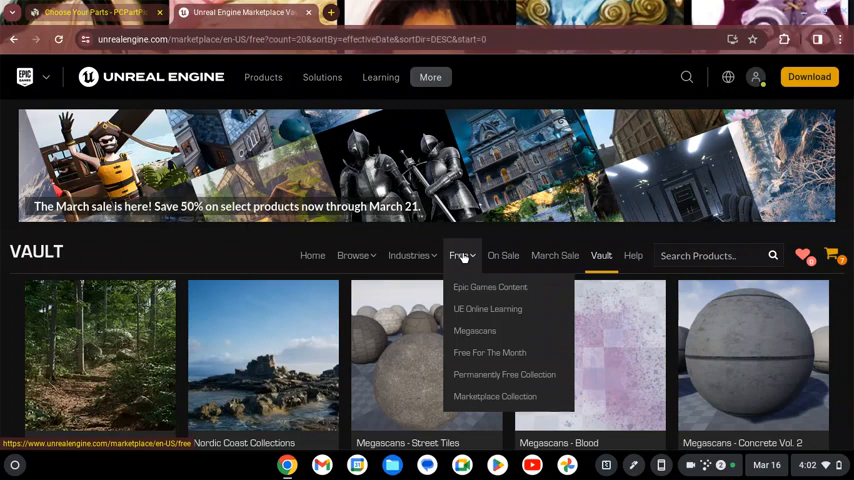
pyautogui.click(461, 255)
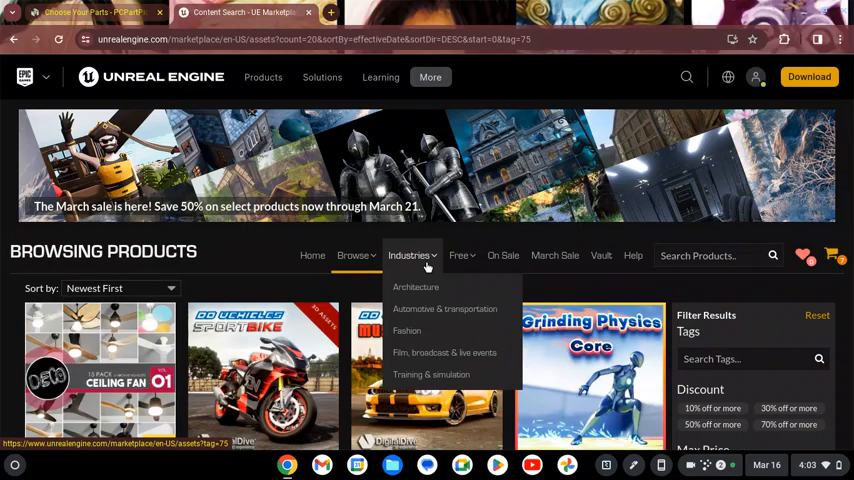
pyautogui.click(459, 255)
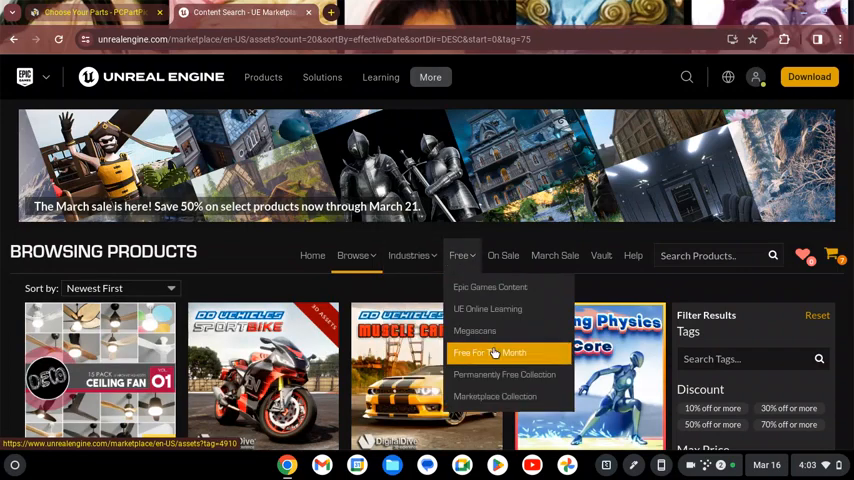
pyautogui.click(475, 331)
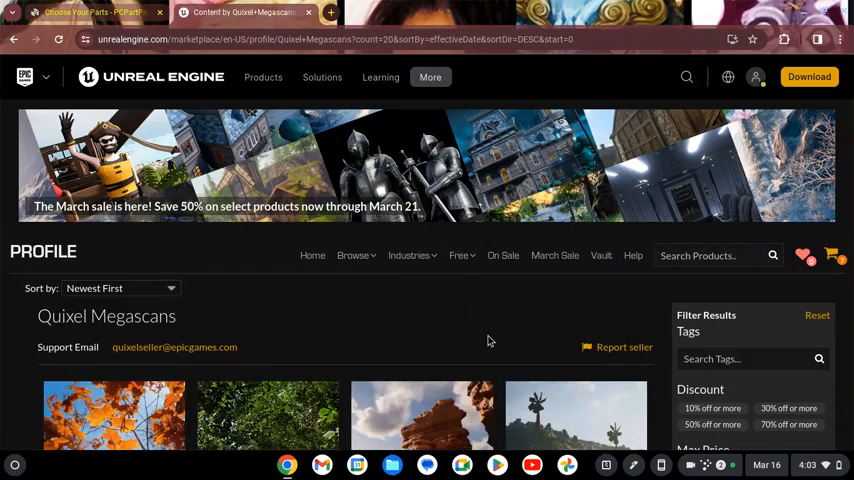
# - Scroll down the Quixel Megascans profile and go to page 2 of results
pyautogui.scroll(-3)
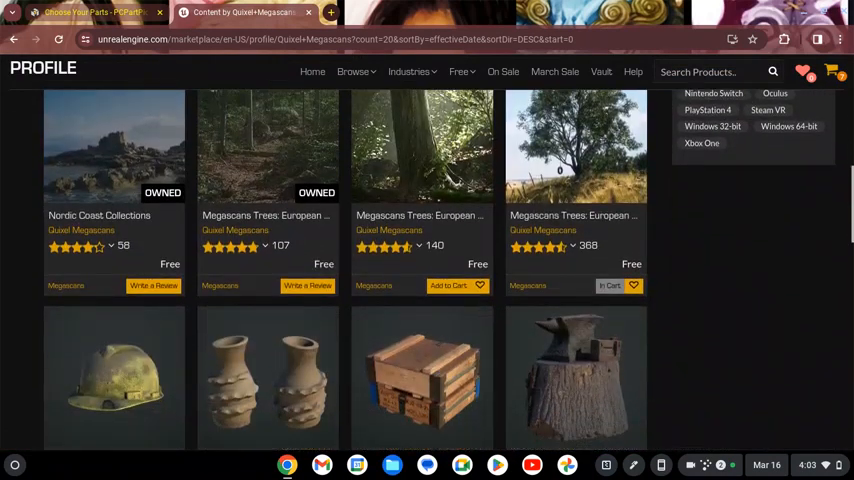
pyautogui.scroll(-3)
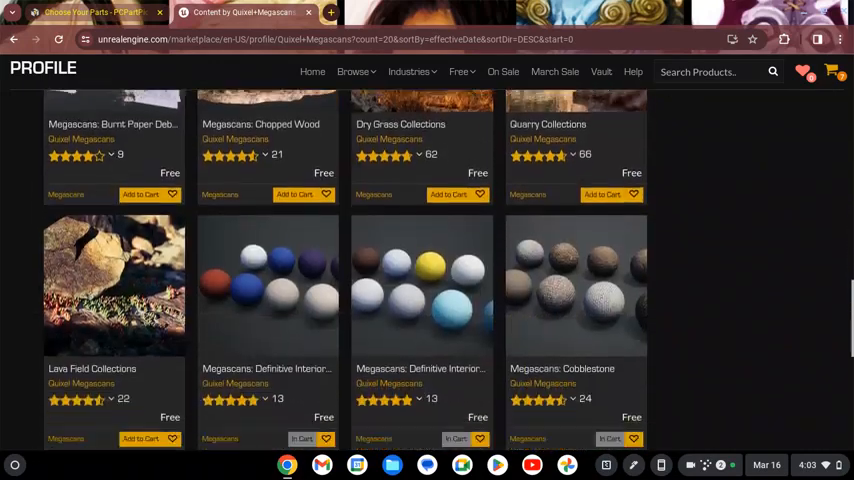
pyautogui.scroll(-3)
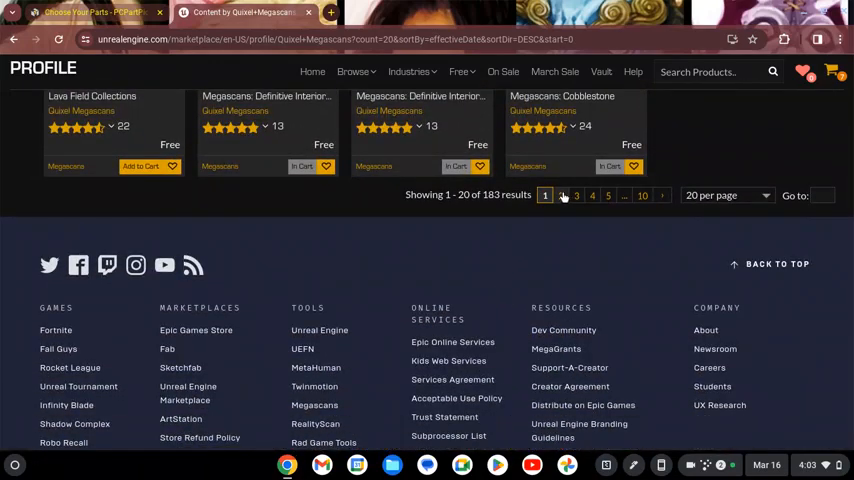
pyautogui.click(563, 195)
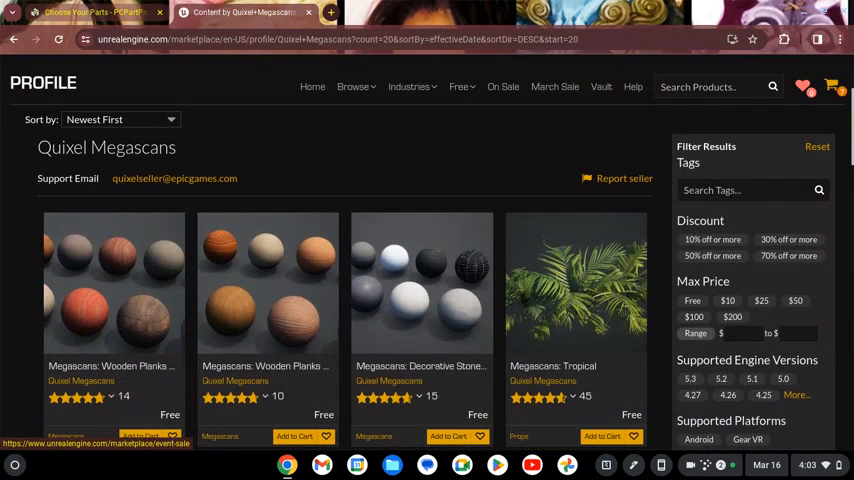
# - Scroll through page 2's Megascans products, results 21–40 of 183
pyautogui.scroll(-3)
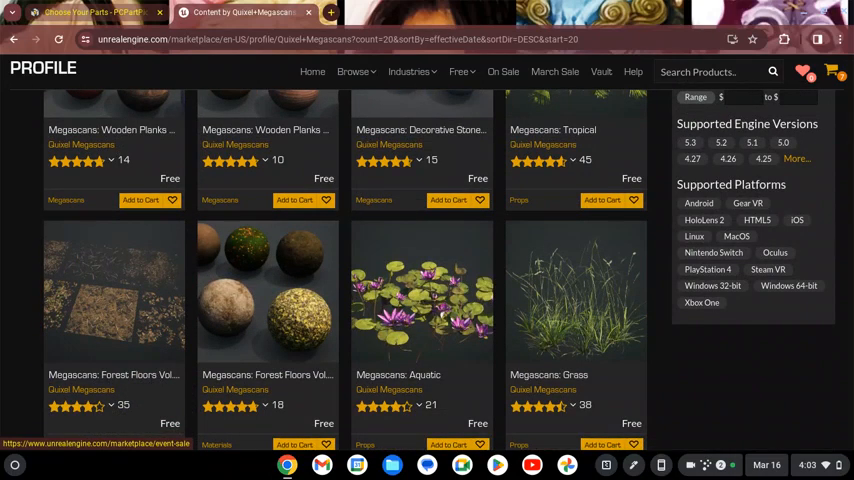
pyautogui.scroll(-3)
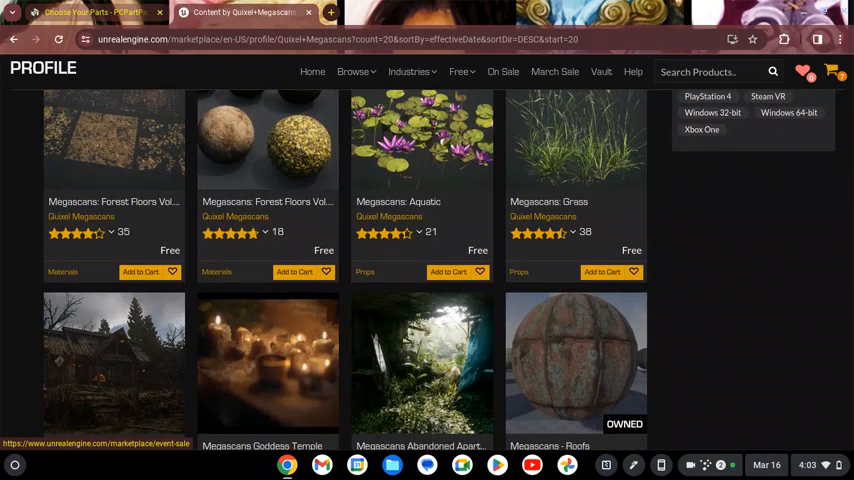
pyautogui.scroll(-3)
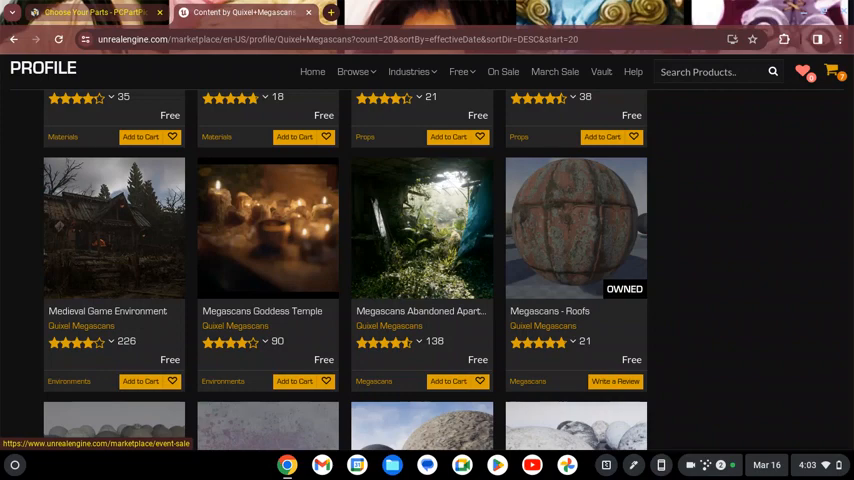
pyautogui.scroll(-3)
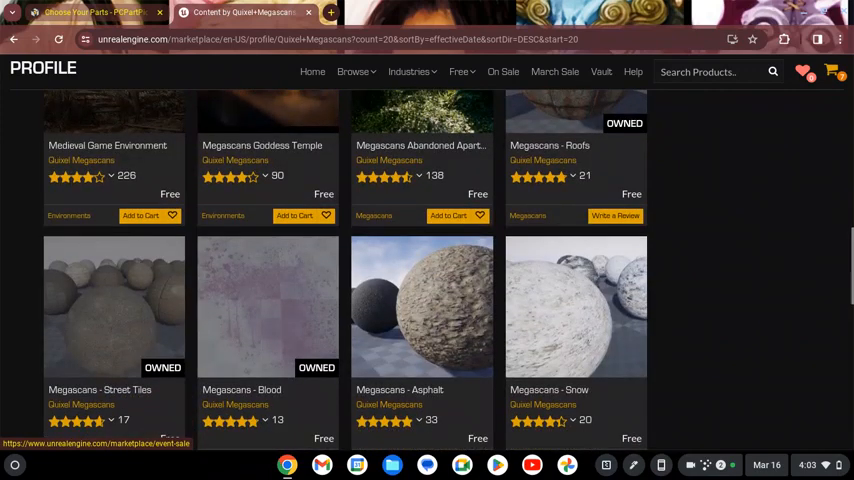
pyautogui.scroll(-3)
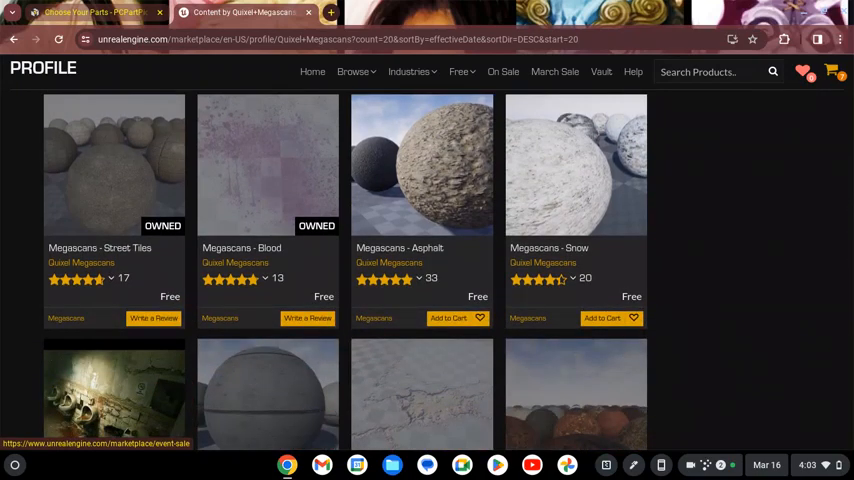
pyautogui.scroll(-3)
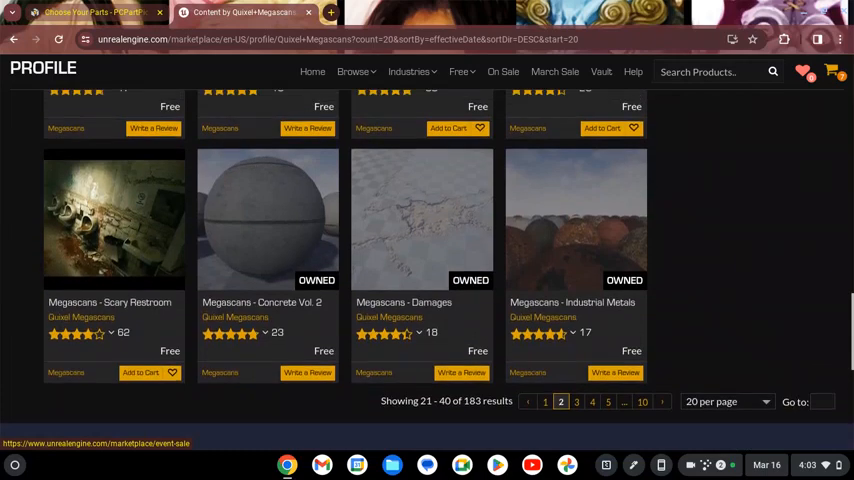
pyautogui.scroll(3)
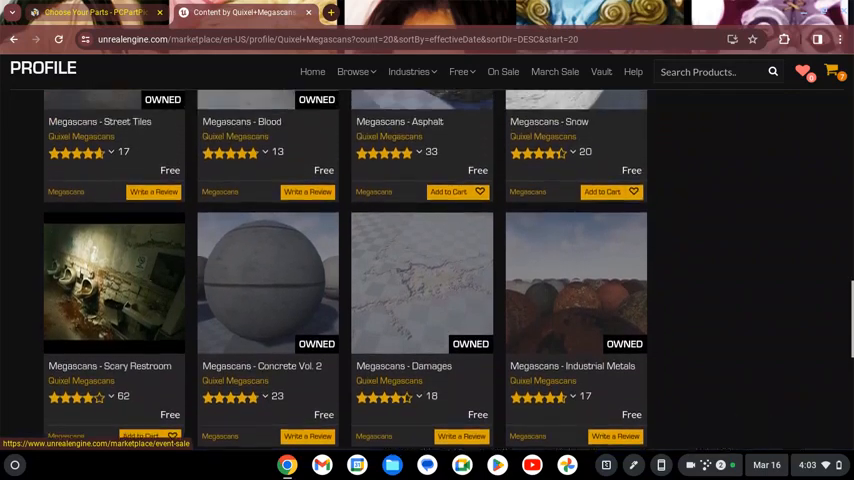
pyautogui.scroll(-3)
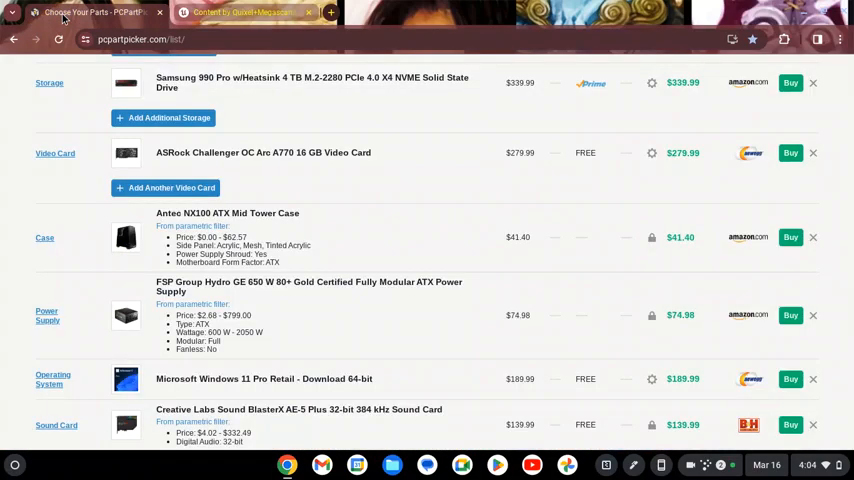
# - Scan the PCPartPicker list down to the monitor, then return to the Megascans page
pyautogui.scroll(-3)
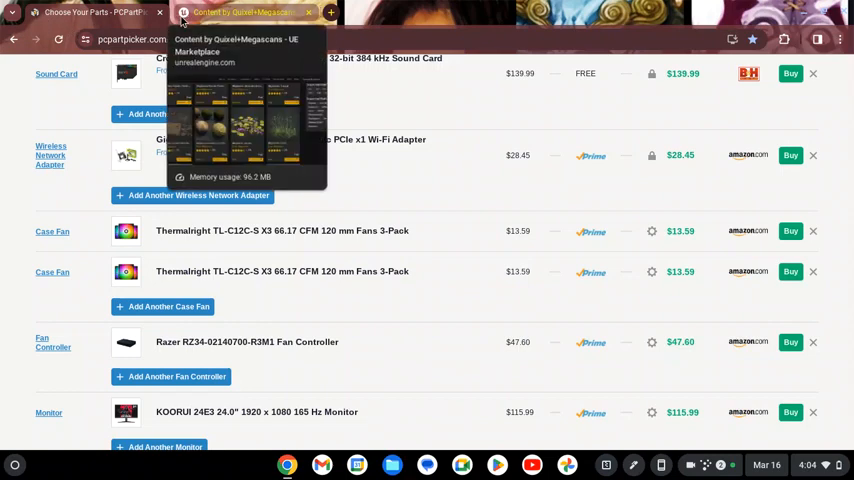
pyautogui.click(245, 11)
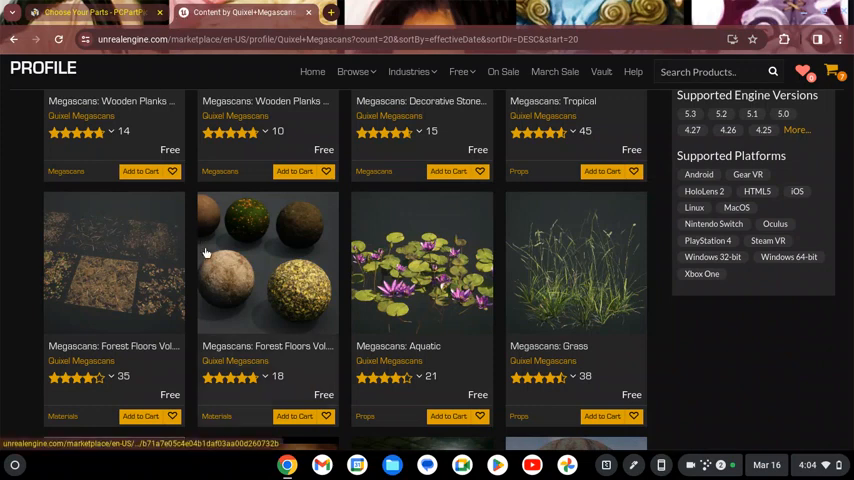
# - Scroll page 2 of the Megascans results to its end to find Megascans - Asphalt
pyautogui.scroll(-3)
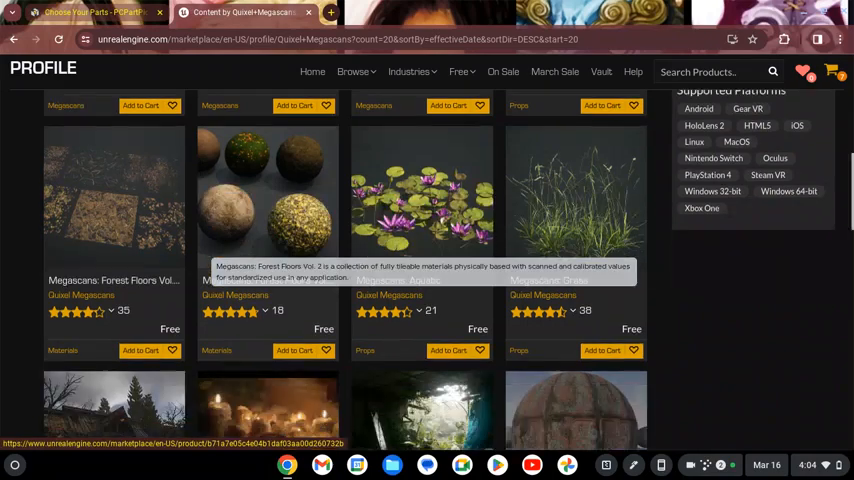
pyautogui.scroll(-3)
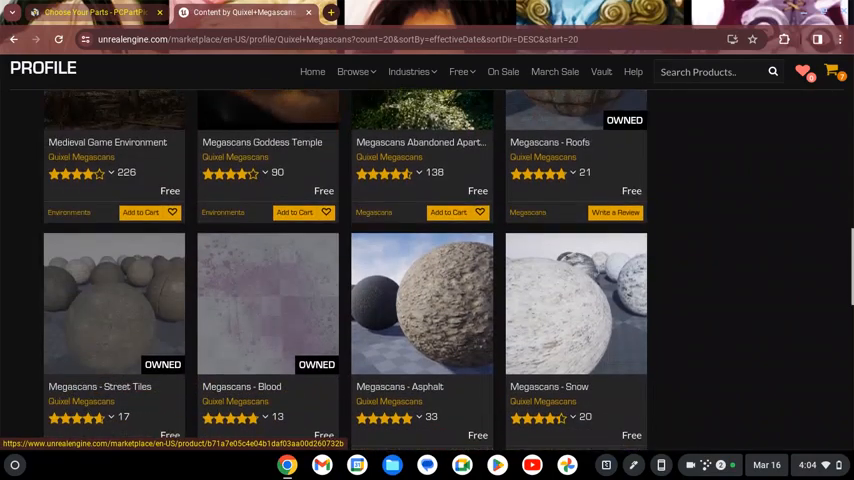
pyautogui.scroll(-3)
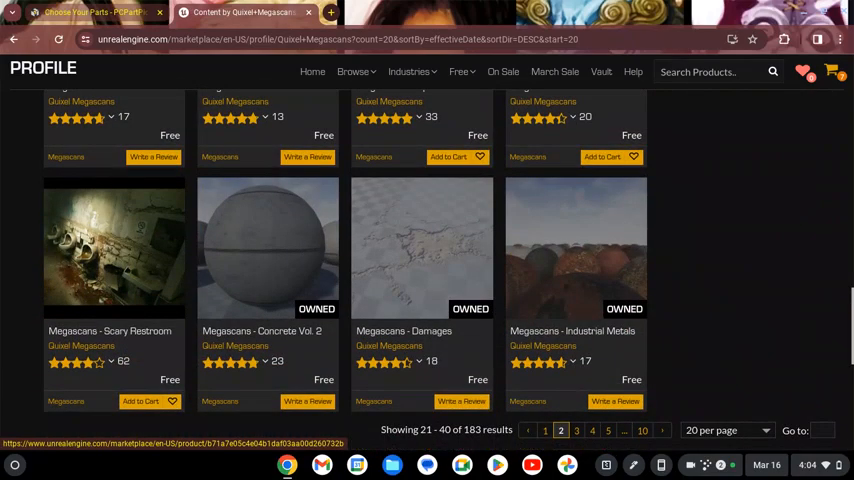
pyautogui.scroll(-3)
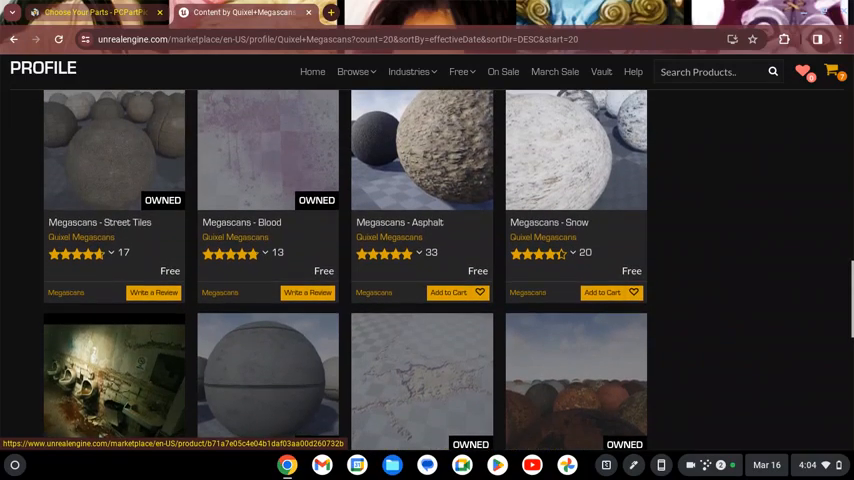
pyautogui.scroll(-3)
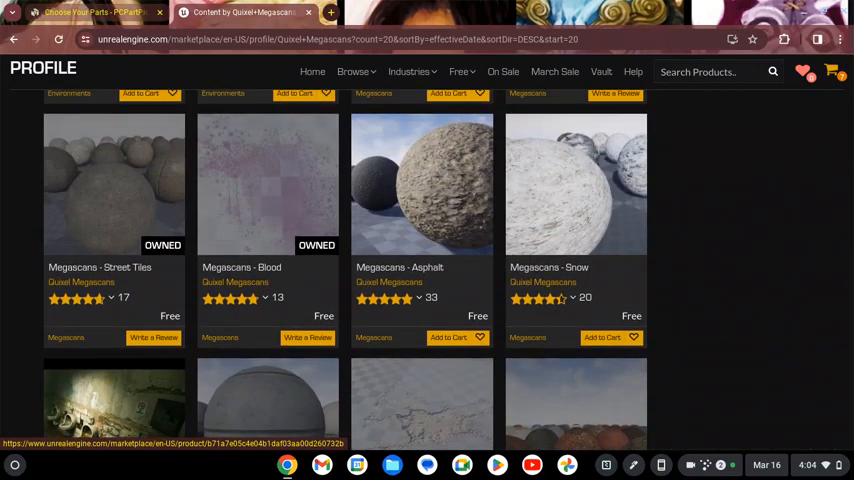
pyautogui.moveTo(428, 337)
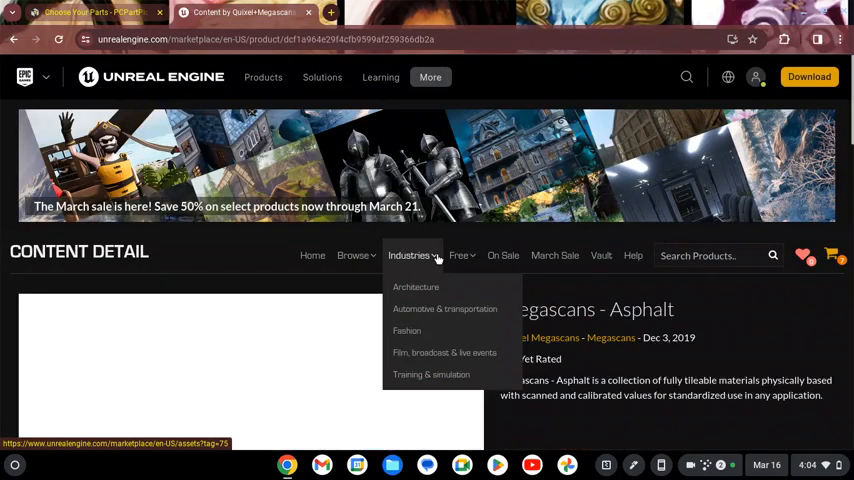
pyautogui.scroll(-3)
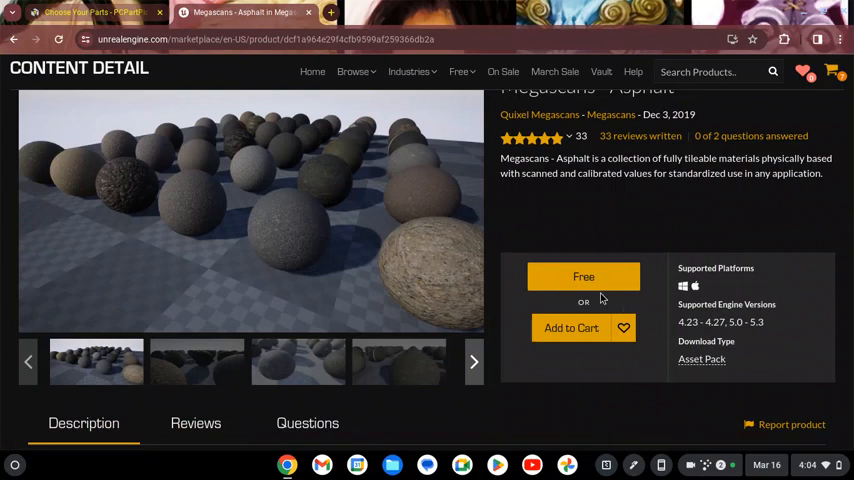
pyautogui.click(583, 277)
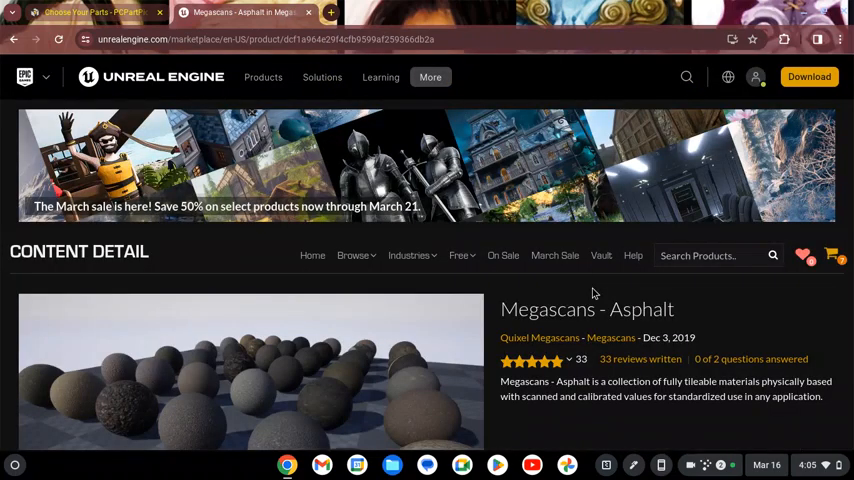
pyautogui.click(380, 77)
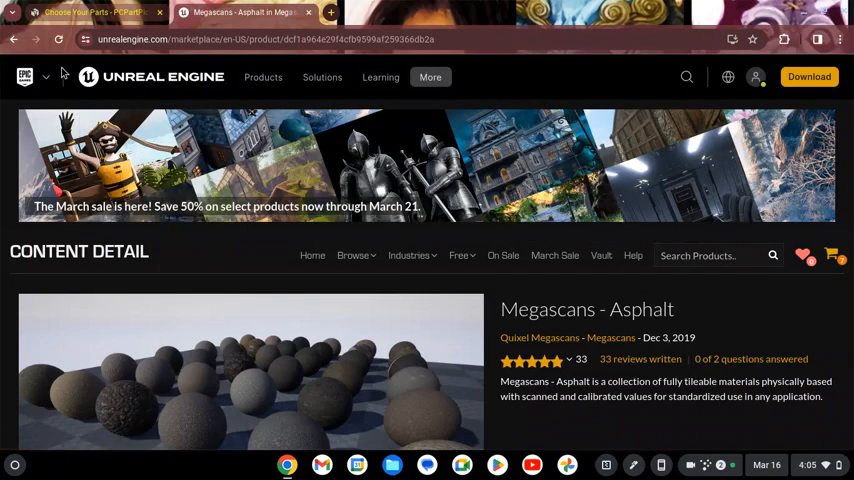
# - Go to the MetaHuman page via Create in the Epic Games header menu
pyautogui.click(24, 76)
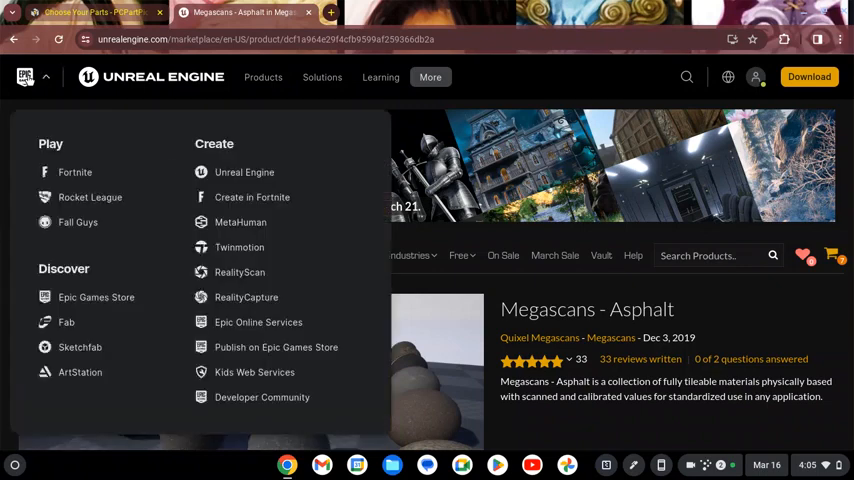
pyautogui.moveTo(240, 222)
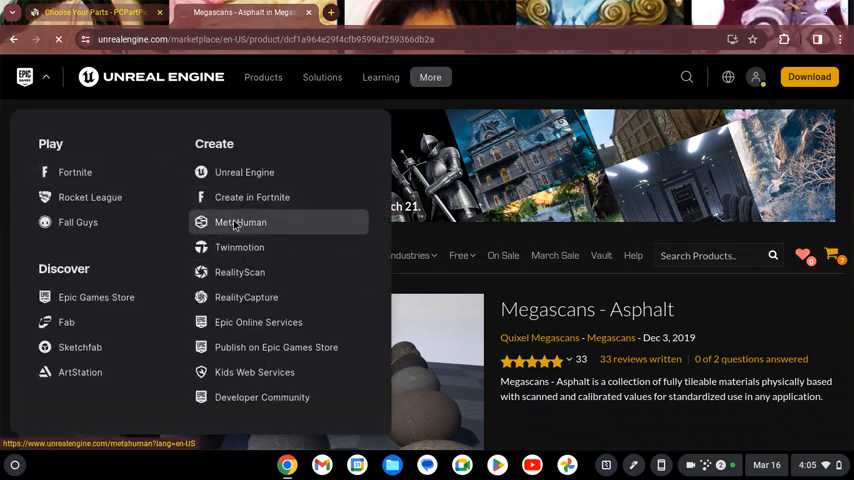
pyautogui.click(240, 222)
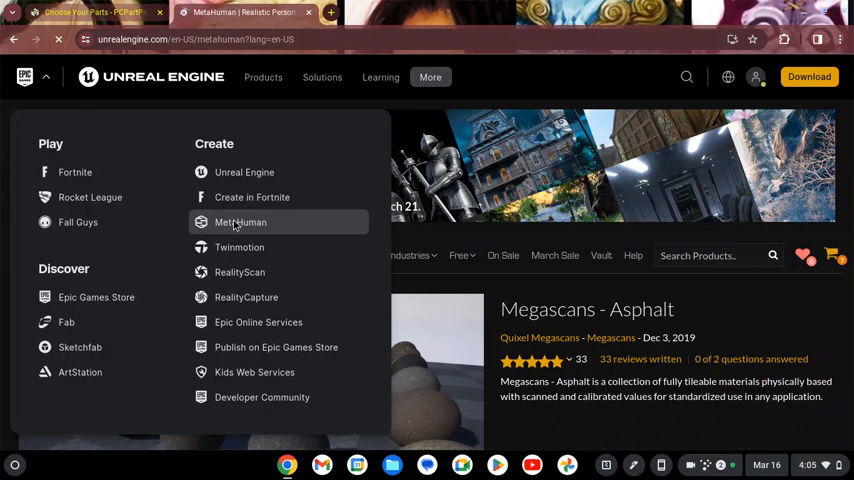
pyautogui.click(240, 222)
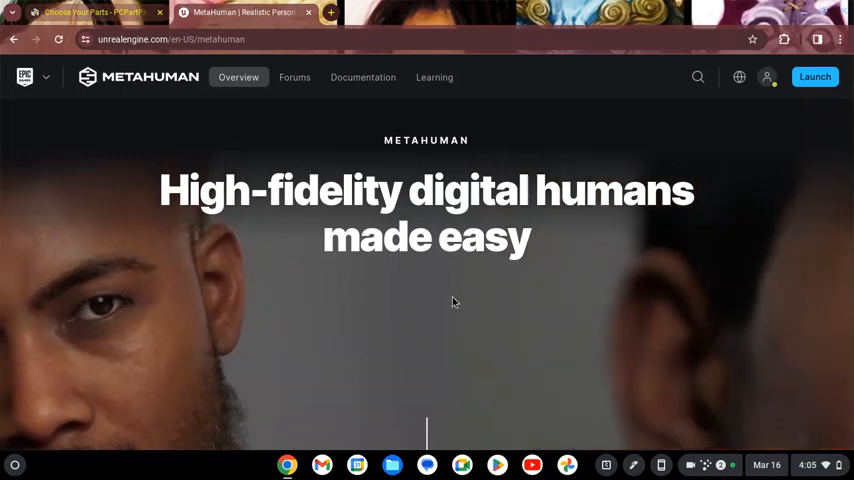
# - Scroll the MetaHuman page past the Create and Animate cards to 'Varied and realistic characters'
pyautogui.rightClick(451, 296)
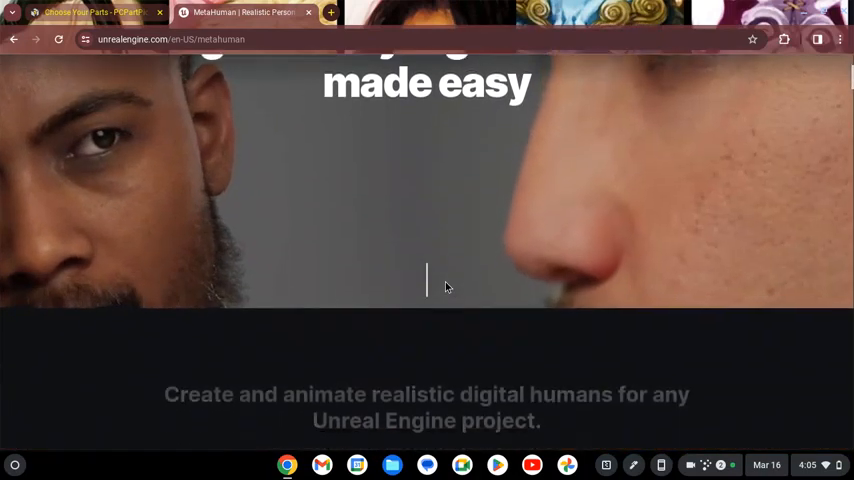
pyautogui.scroll(-3)
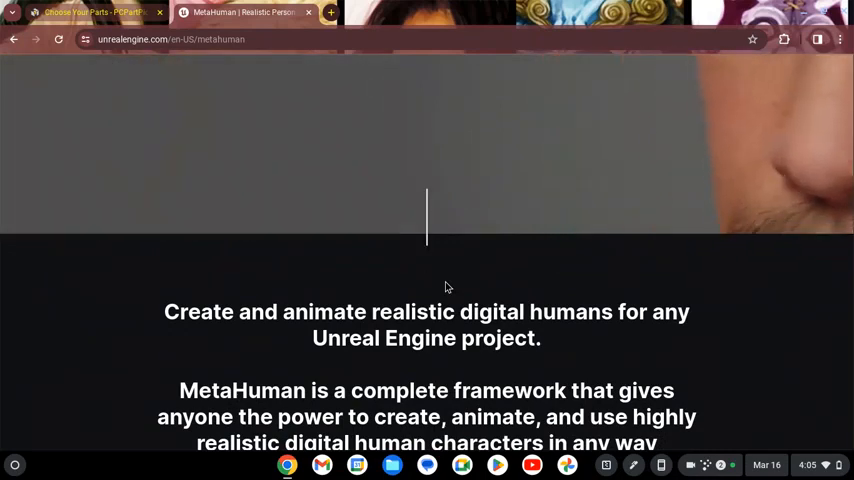
pyautogui.scroll(-3)
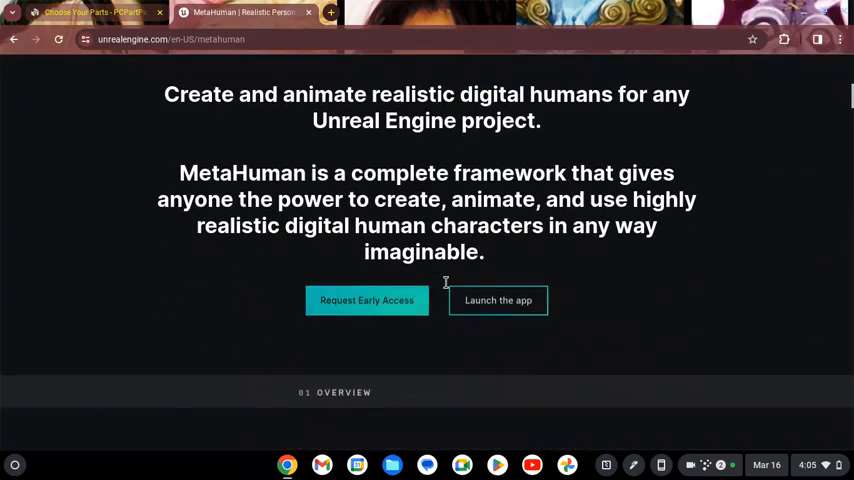
pyautogui.scroll(-3)
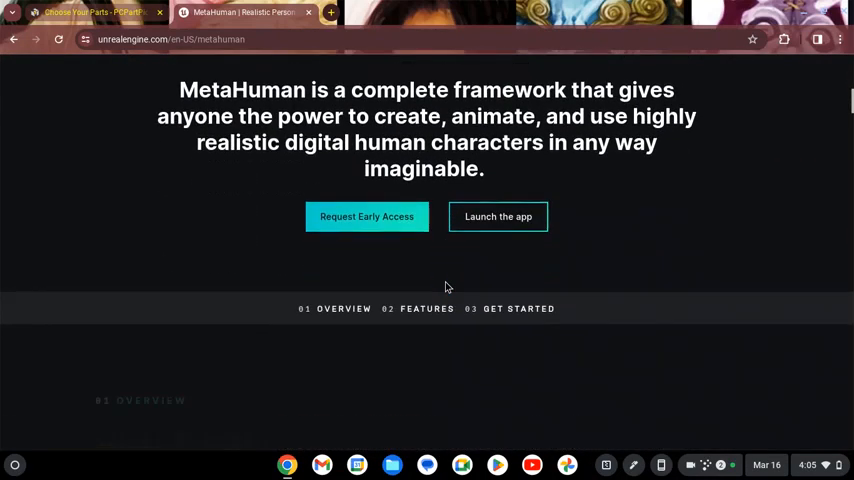
pyautogui.scroll(-3)
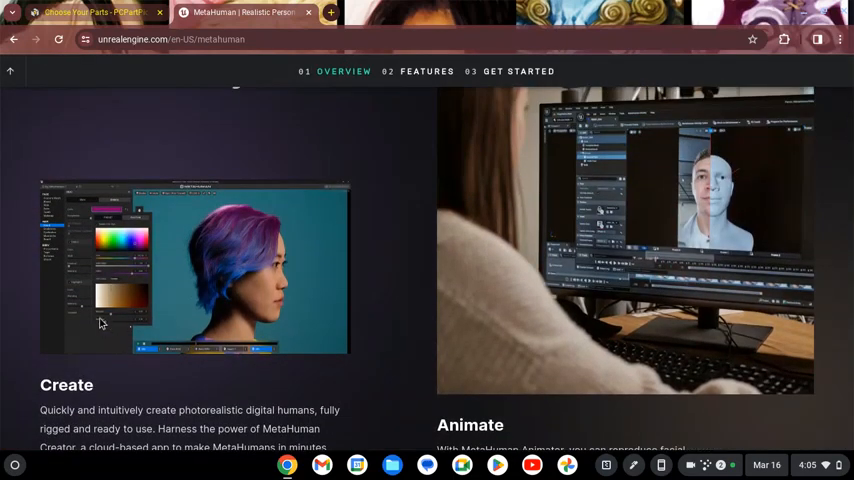
pyautogui.moveTo(184, 306)
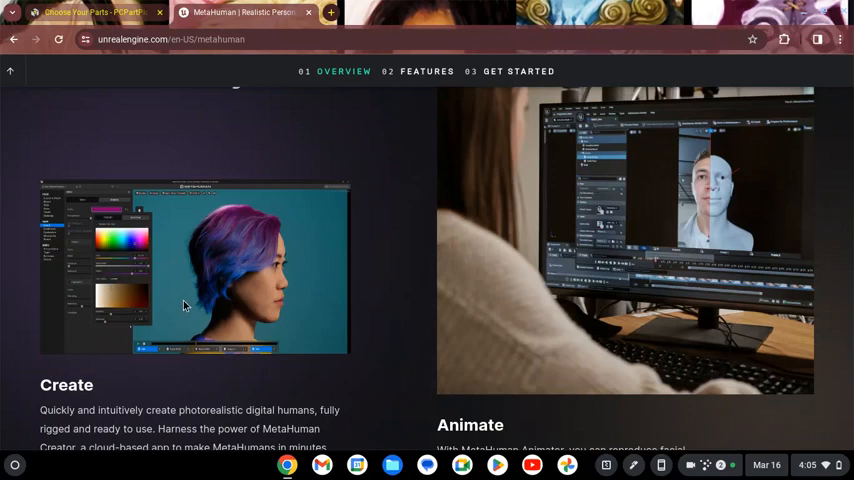
pyautogui.moveTo(638, 218)
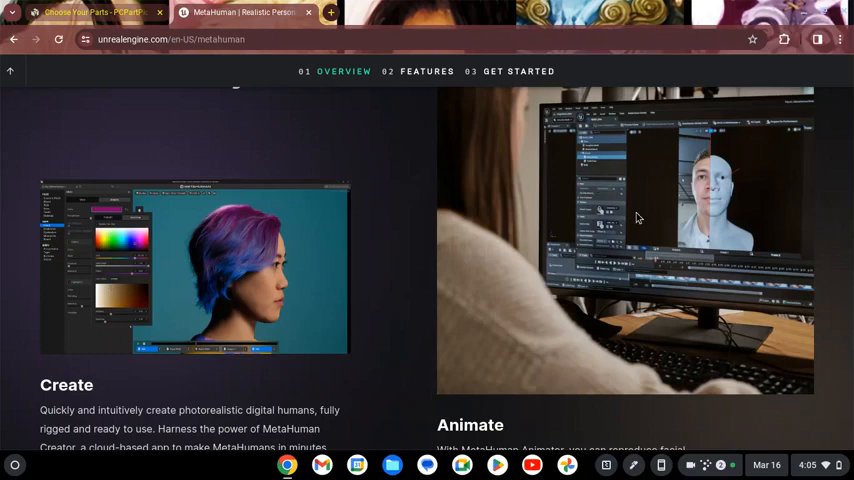
pyautogui.scroll(-3)
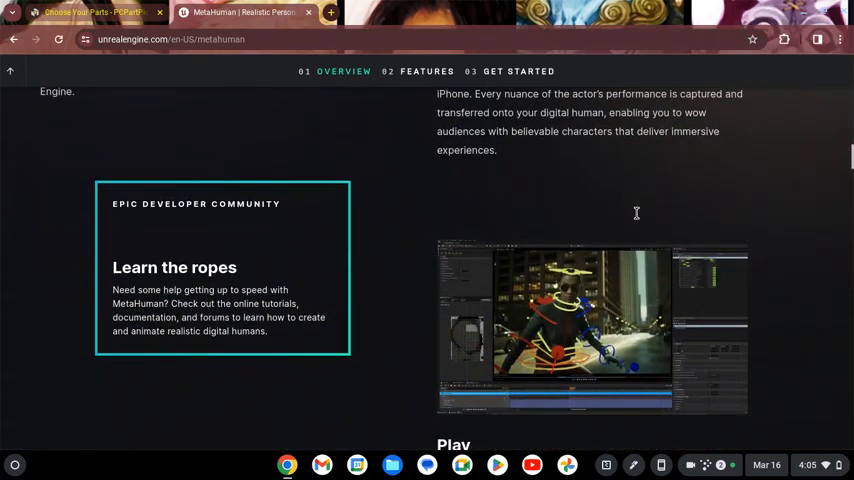
pyautogui.scroll(-3)
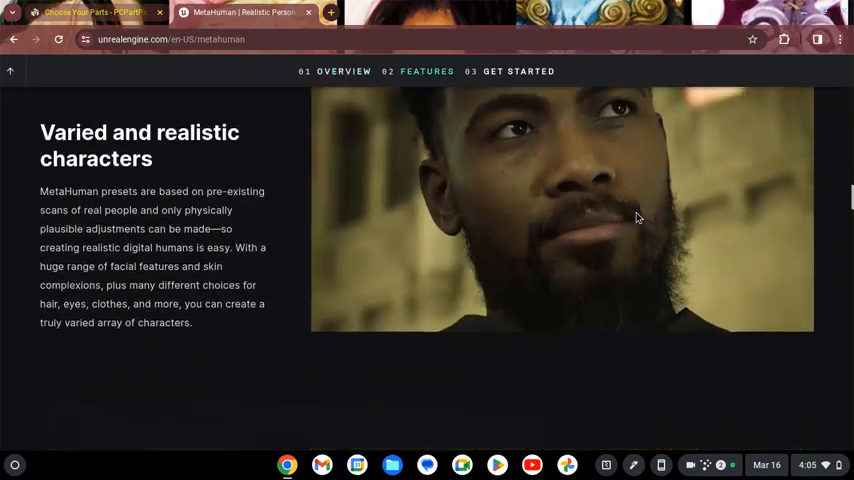
# - Read the custom mesh, performance capture and facial animation features down to 'Creative time unlocked'
pyautogui.scroll(-3)
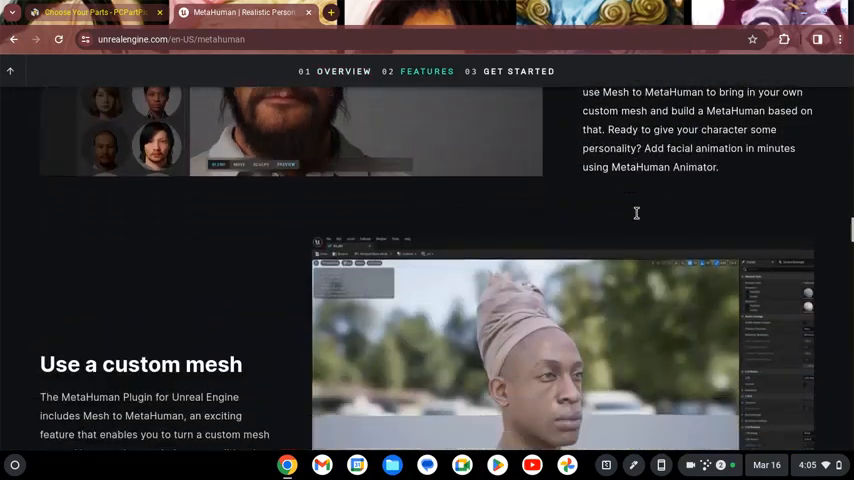
pyautogui.scroll(-3)
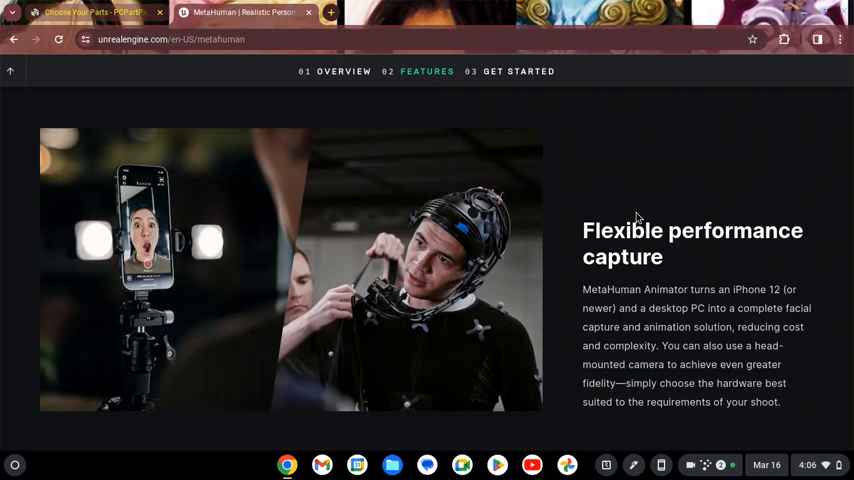
pyautogui.scroll(-3)
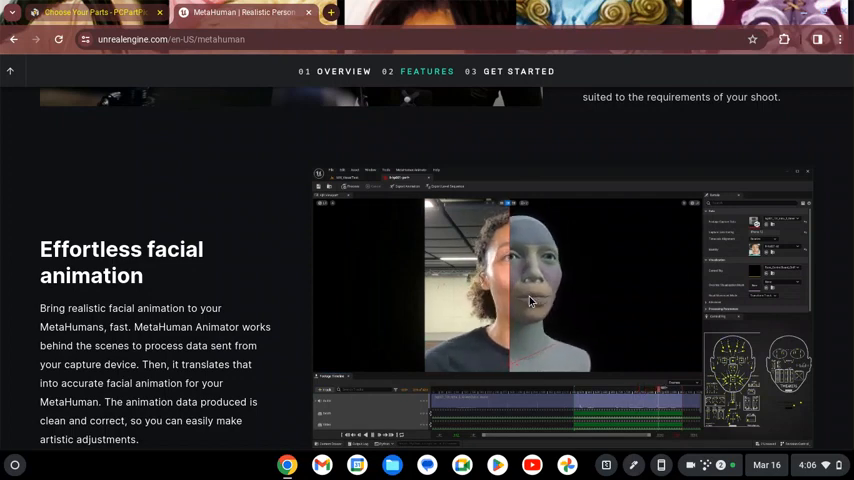
pyautogui.scroll(-3)
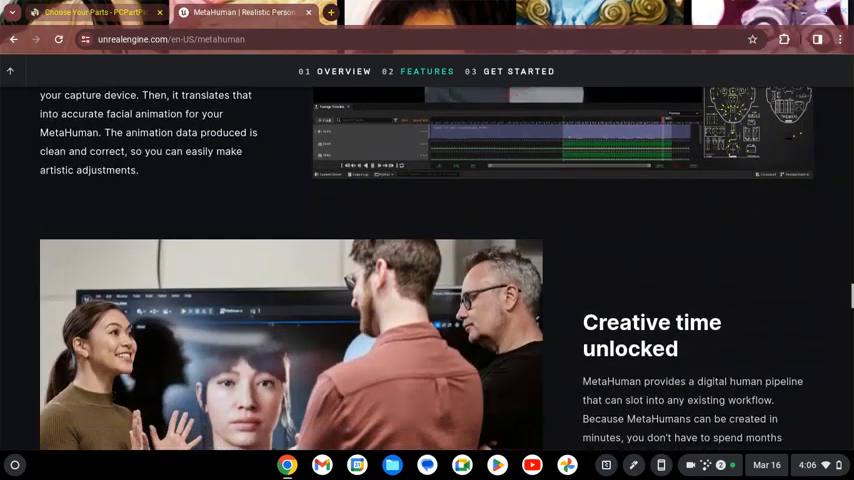
pyautogui.scroll(-3)
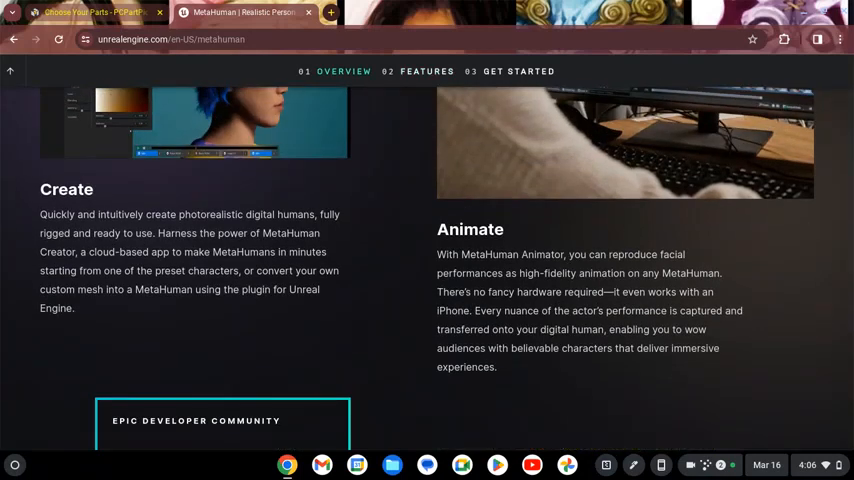
# - Scroll up to the 'High-fidelity digital humans made easy' hero banner
pyautogui.scroll(3)
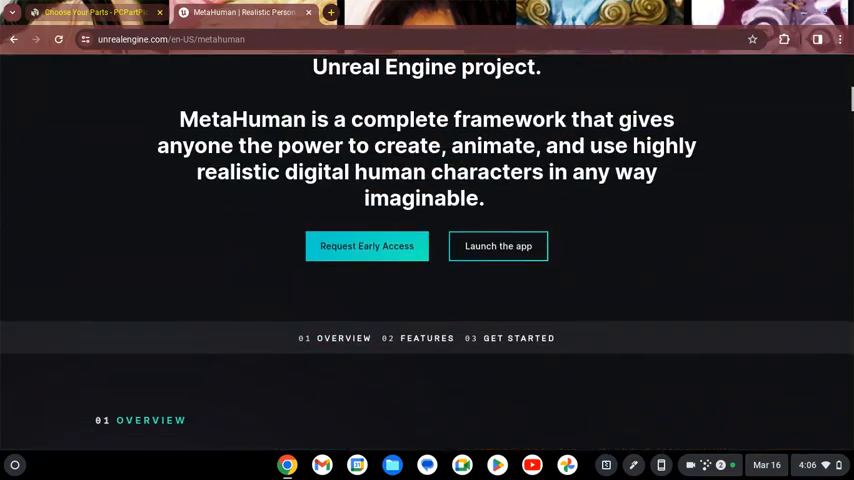
pyautogui.scroll(3)
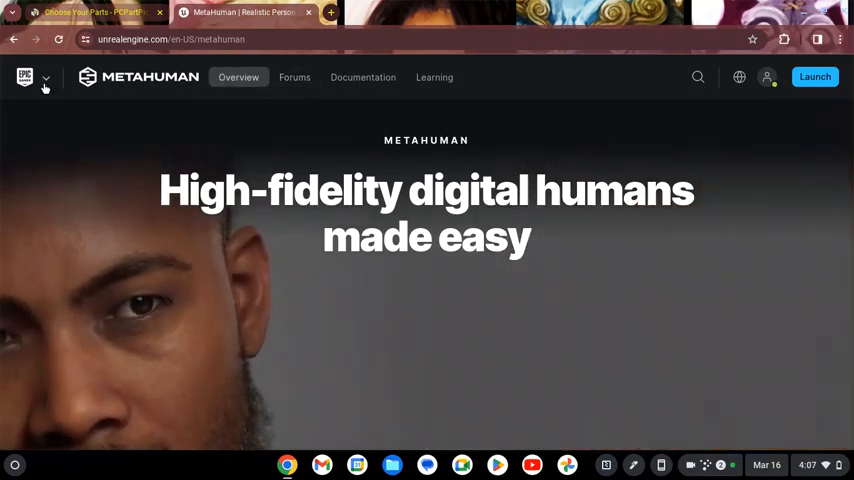
# - Open the Epic Games header dropdown listing Play, Discover and Create products
pyautogui.click(45, 77)
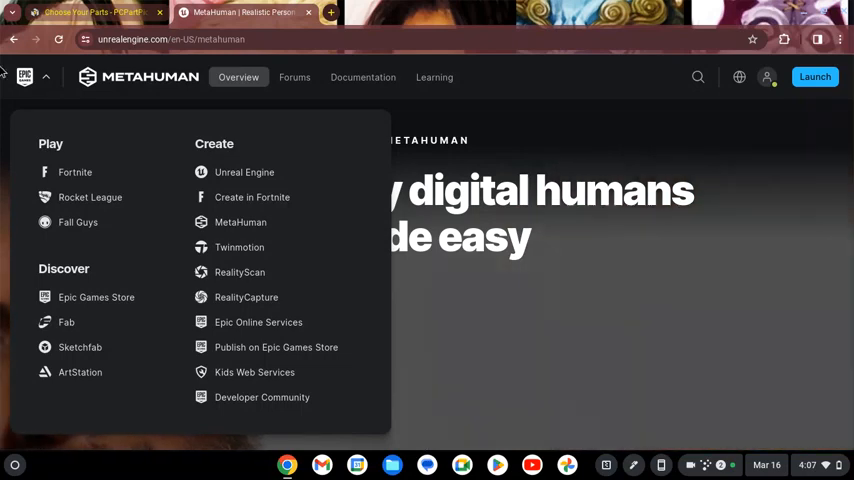
pyautogui.moveTo(75, 172)
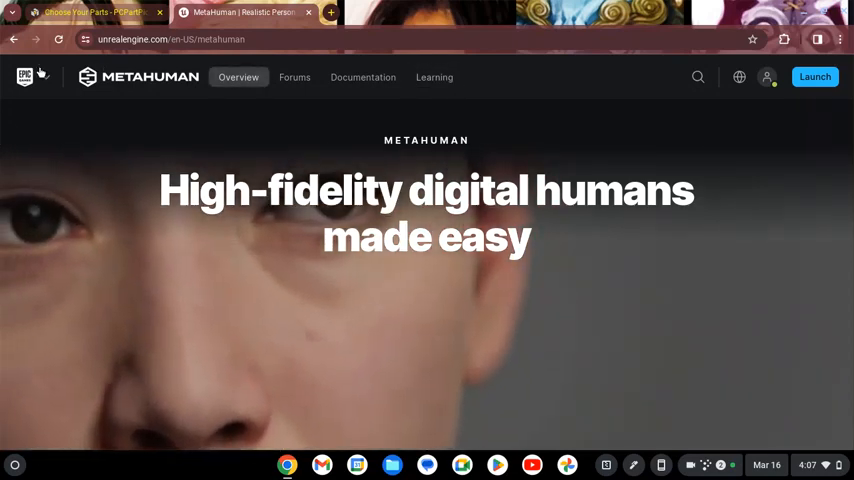
pyautogui.click(25, 77)
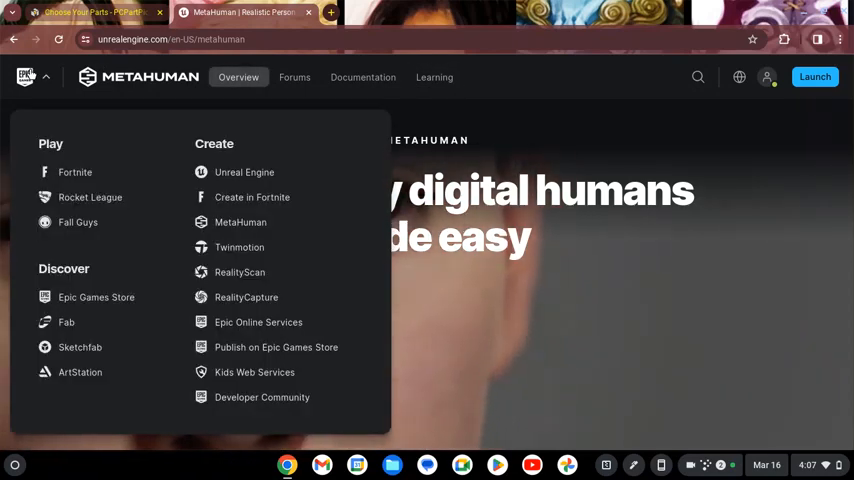
pyautogui.moveTo(96, 297)
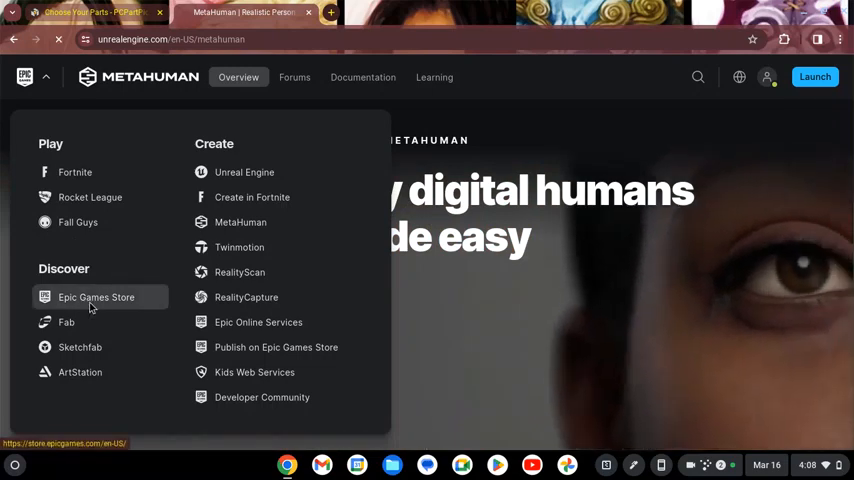
# - Visit the Epic Games Store Spring Sale, then view PCPartPicker's $1695.14 build total
pyautogui.click(96, 297)
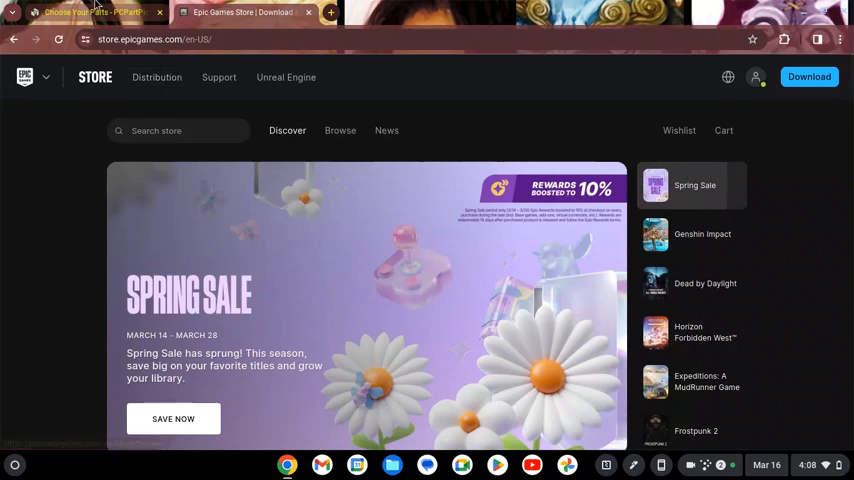
pyautogui.click(90, 11)
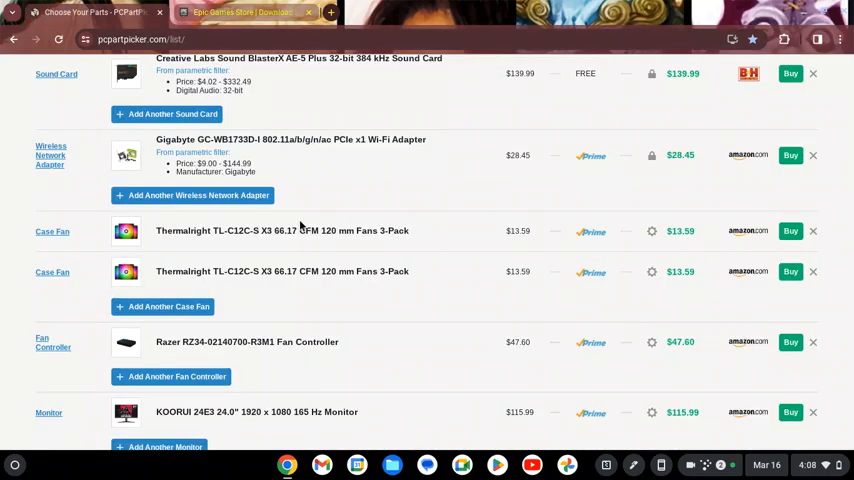
pyautogui.scroll(-3)
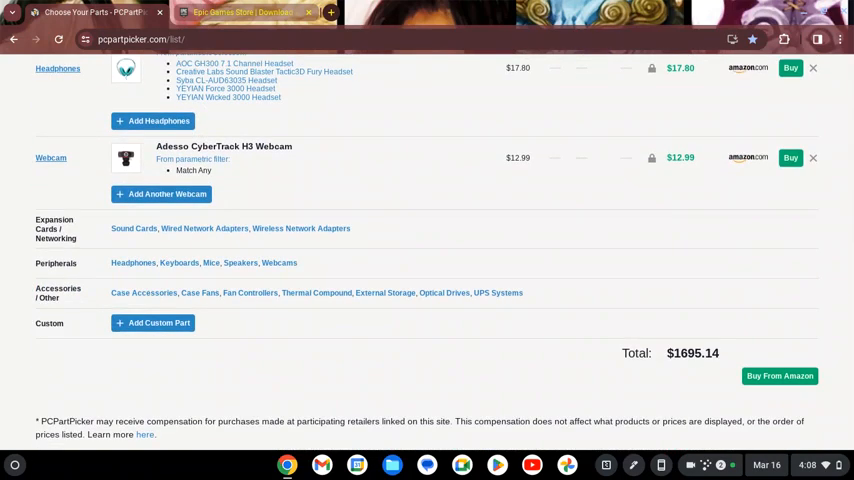